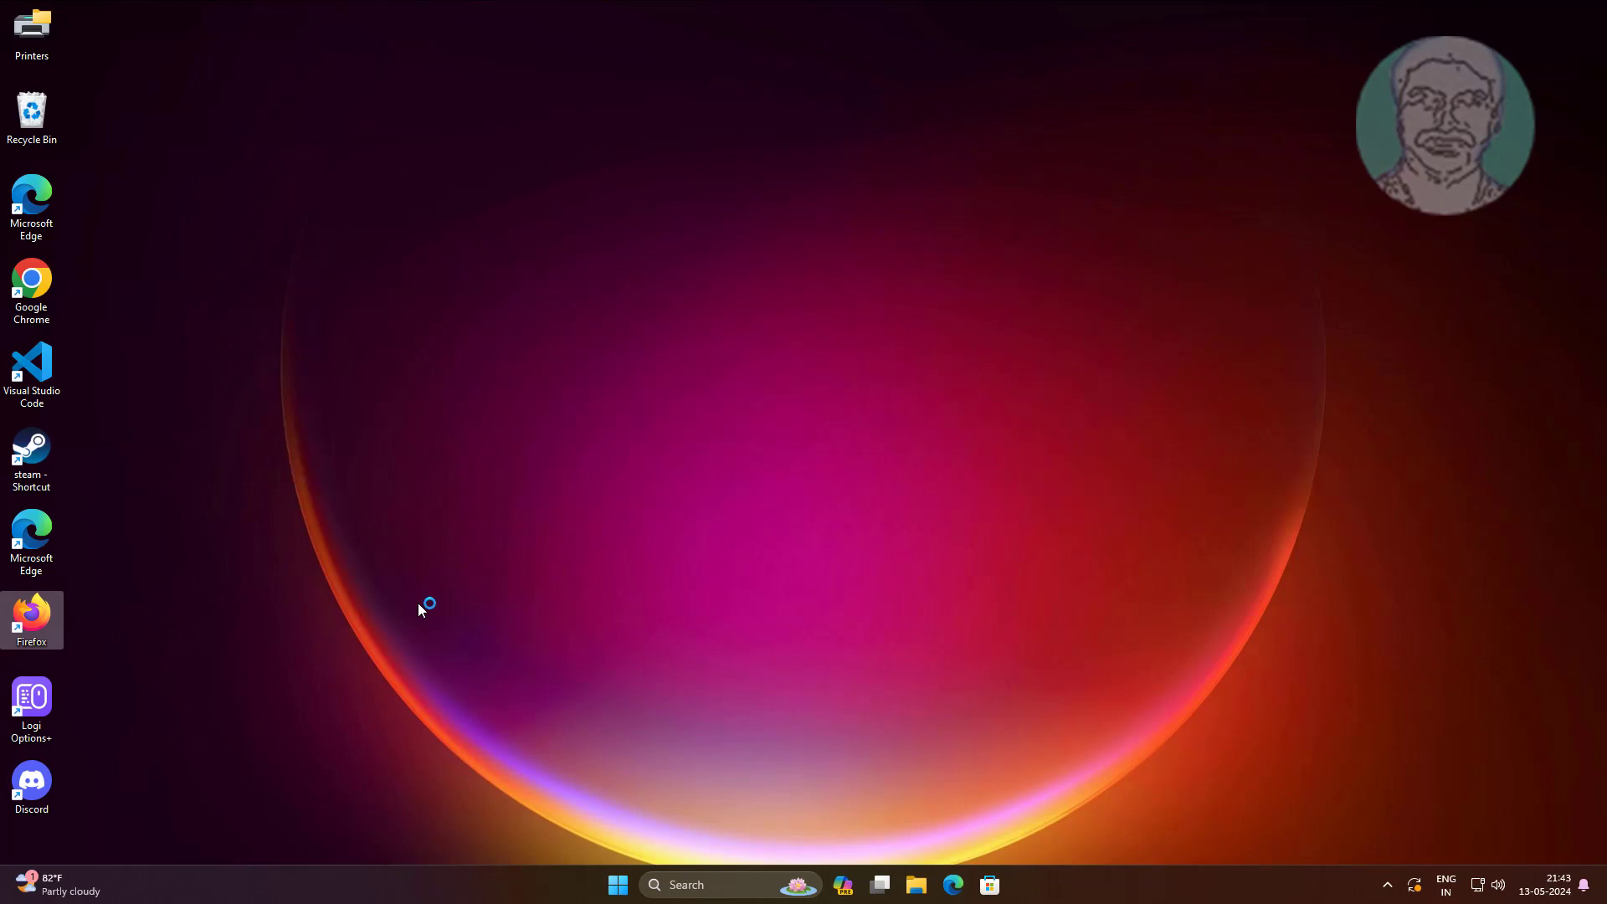
- Launch Firefox from the desktop and bring up About Firefox via the Help menu to check for updates
double_click(30, 619)
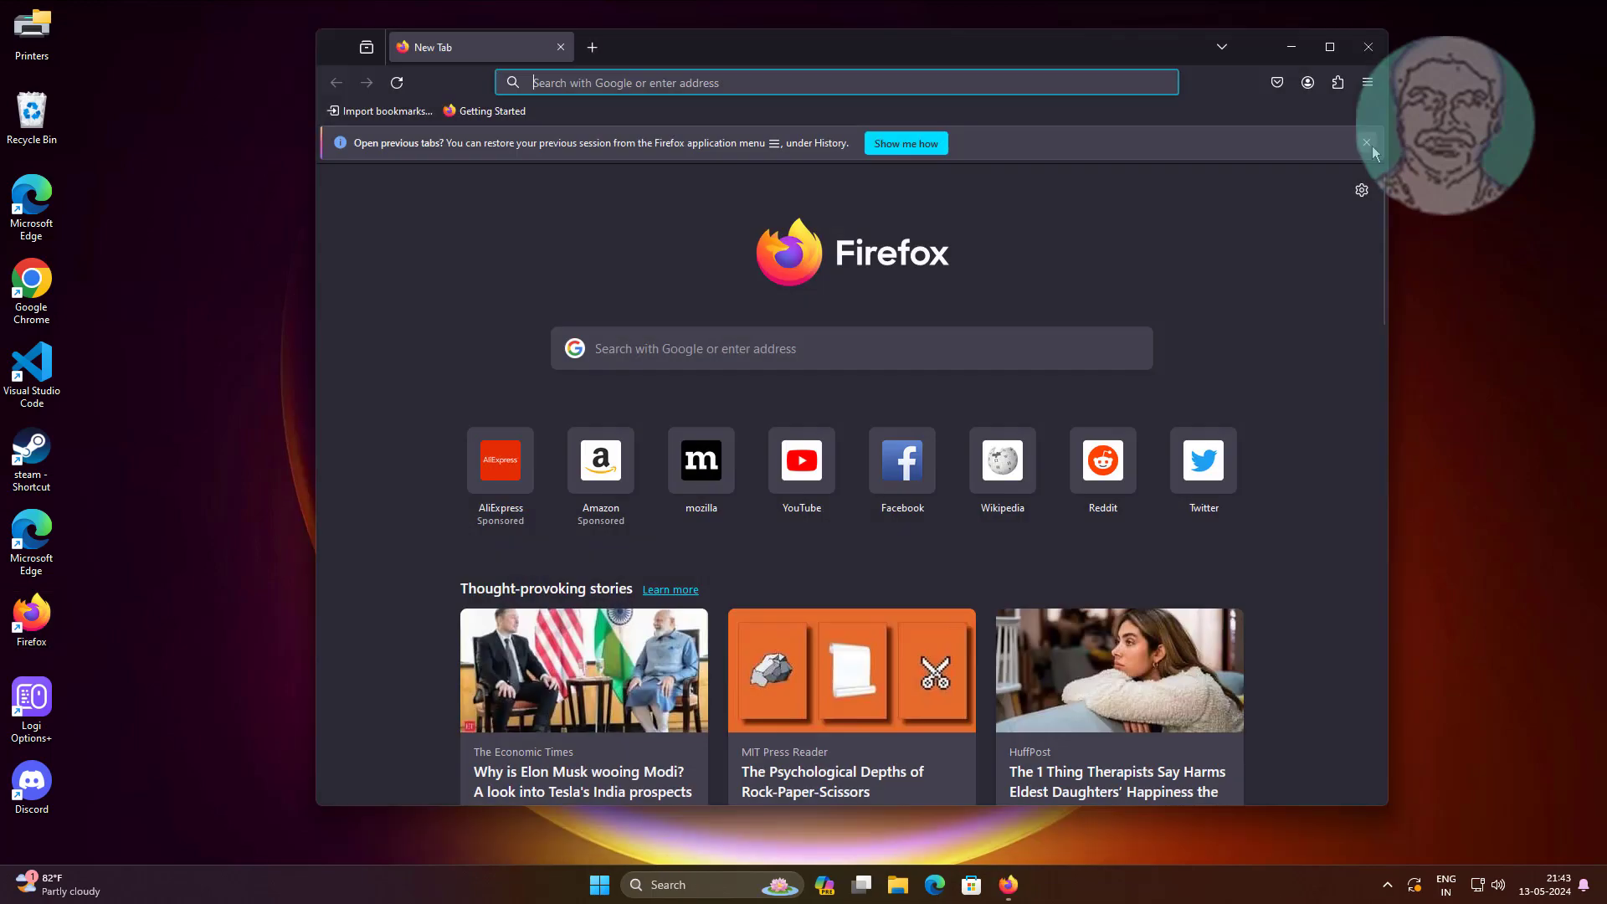
left_click(1366, 82)
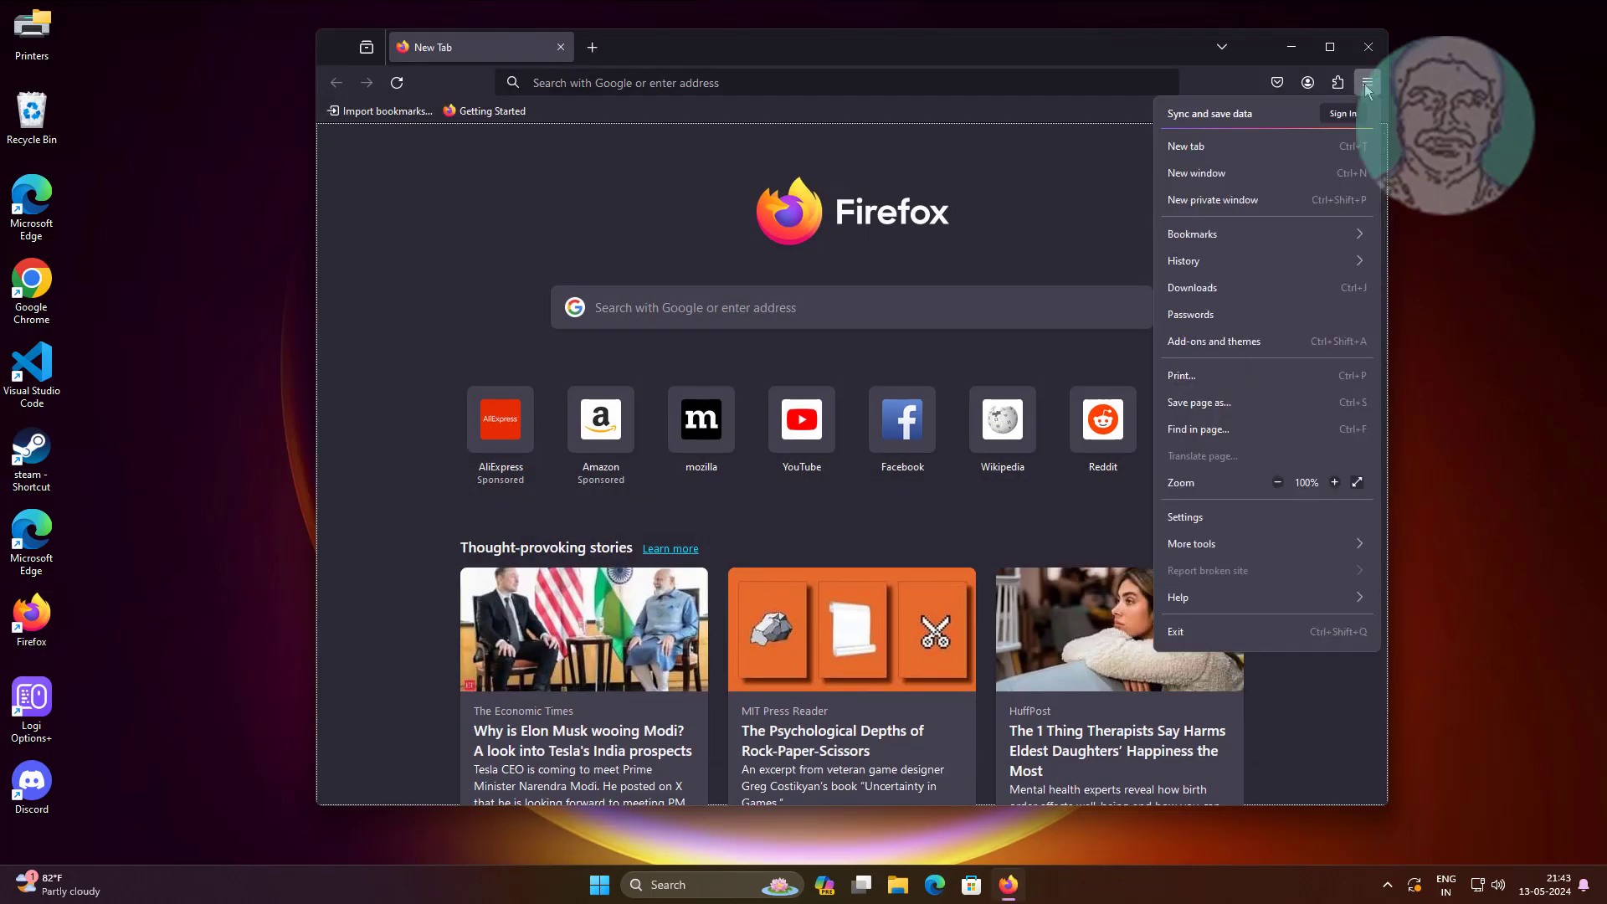
left_click(1179, 596)
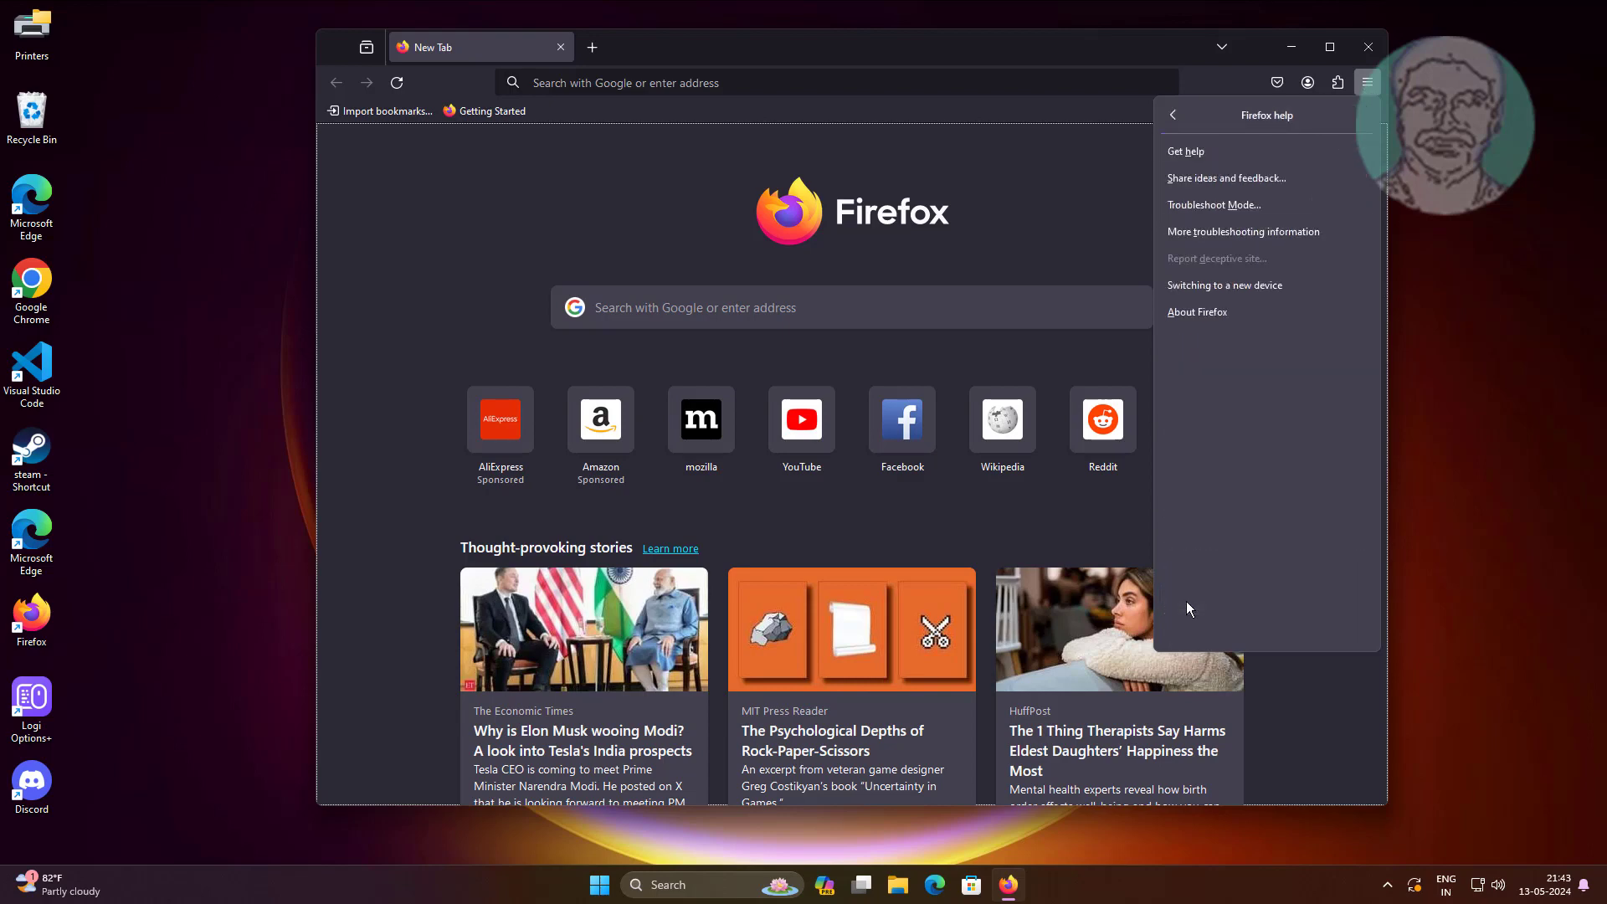
left_click(1197, 311)
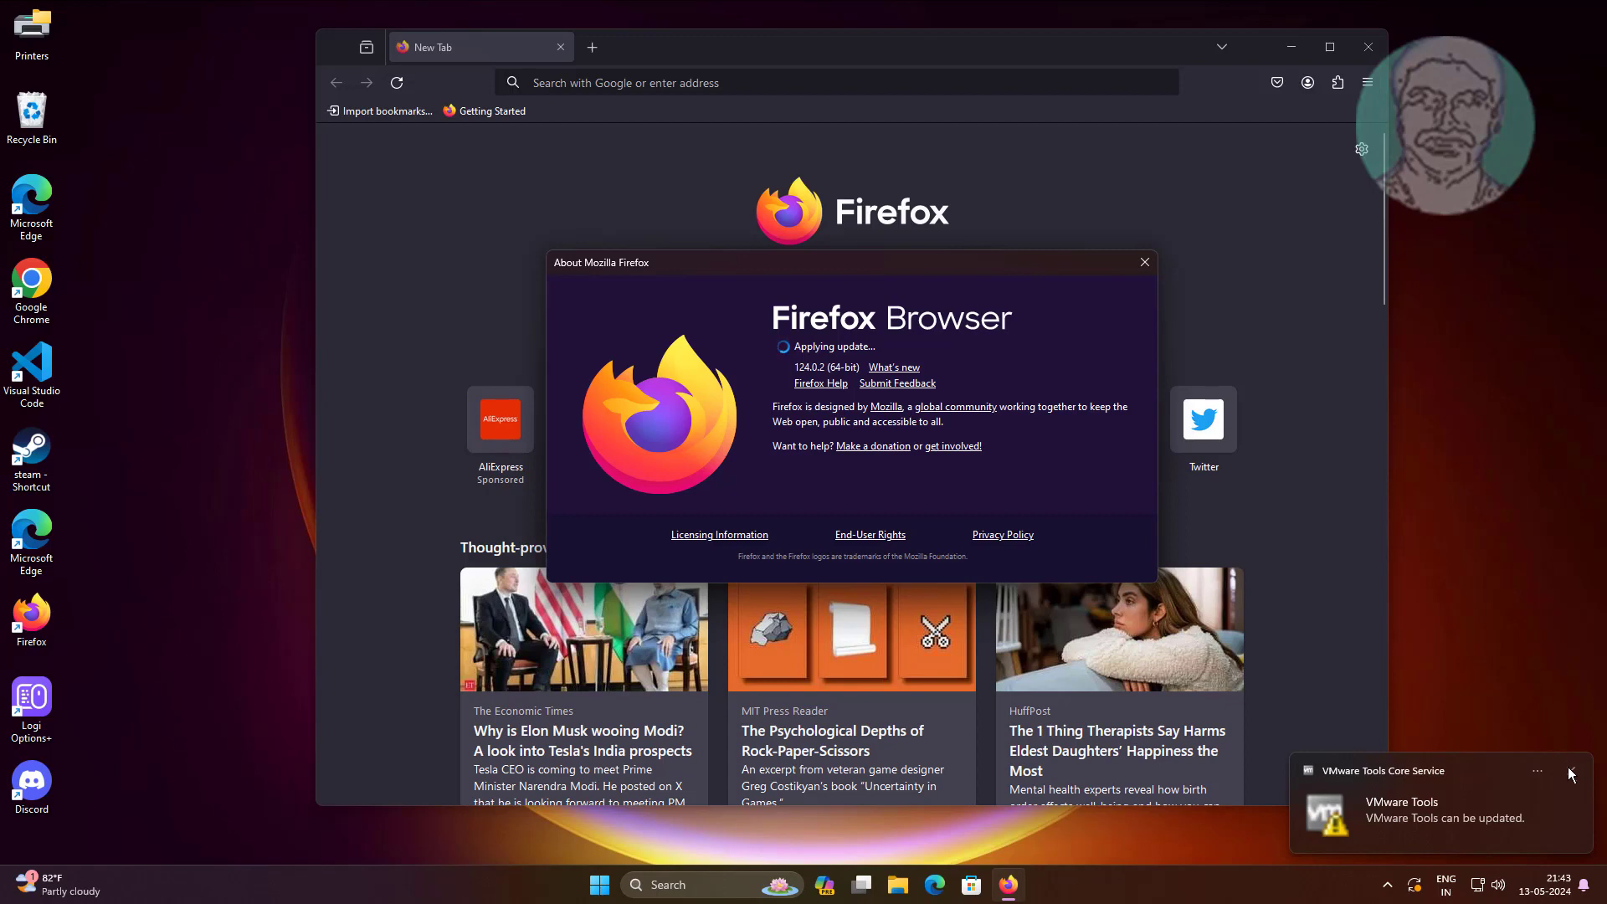
- Restart Firefox to finish updating to 125.0.1, decline the default-browser prompt and close the browser
left_click(1570, 773)
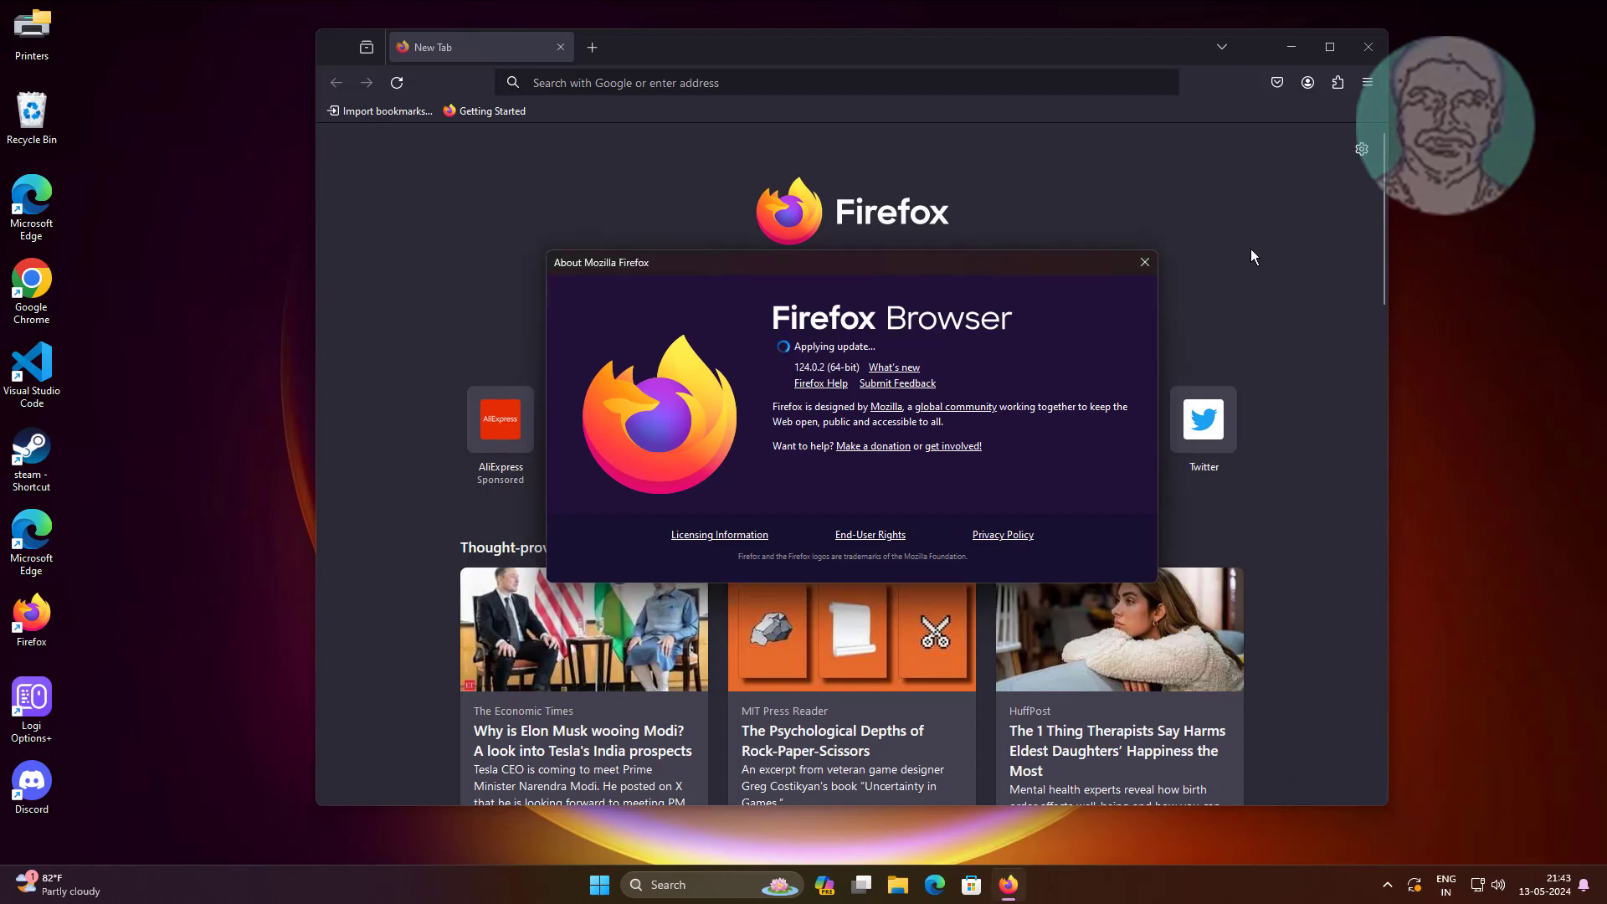
mouse_move(827, 331)
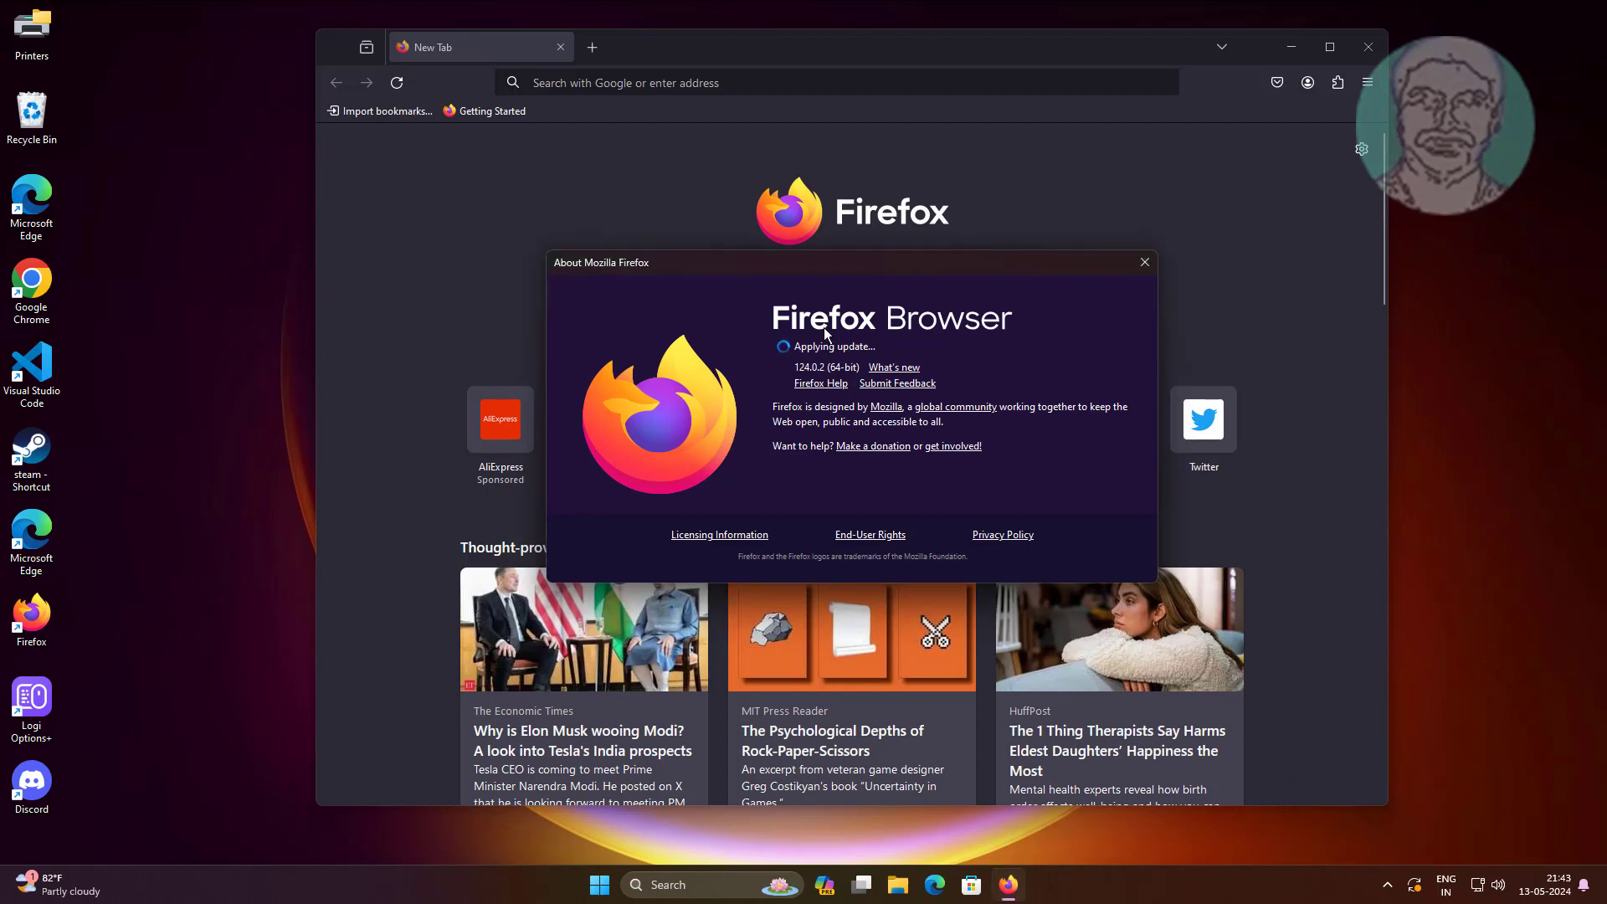
mouse_move(1028, 371)
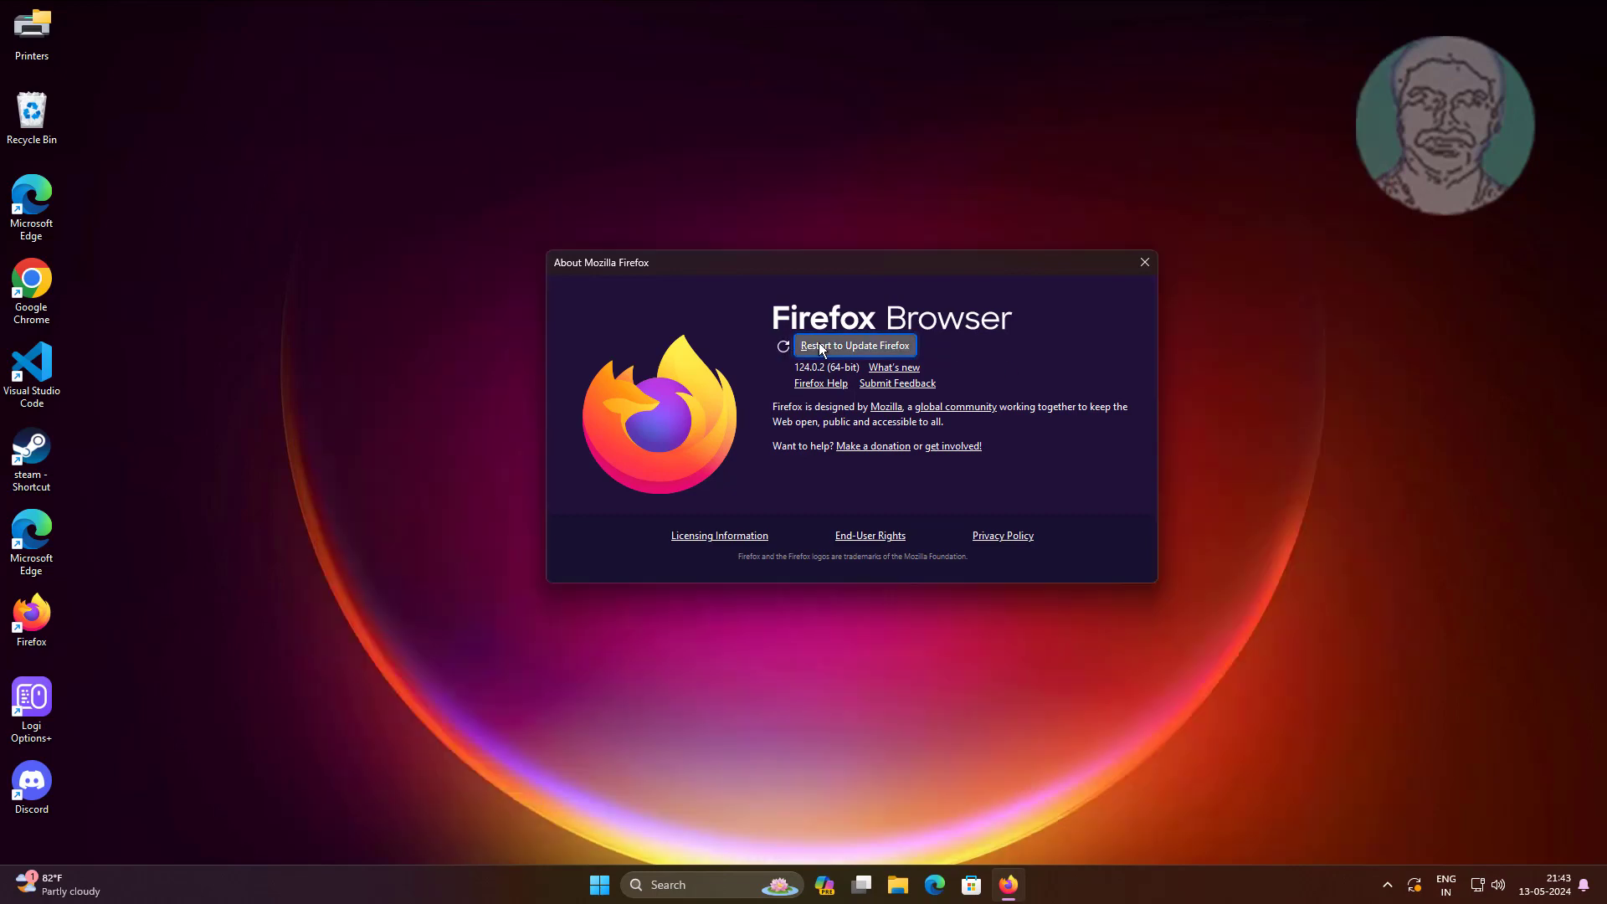
left_click(1145, 262)
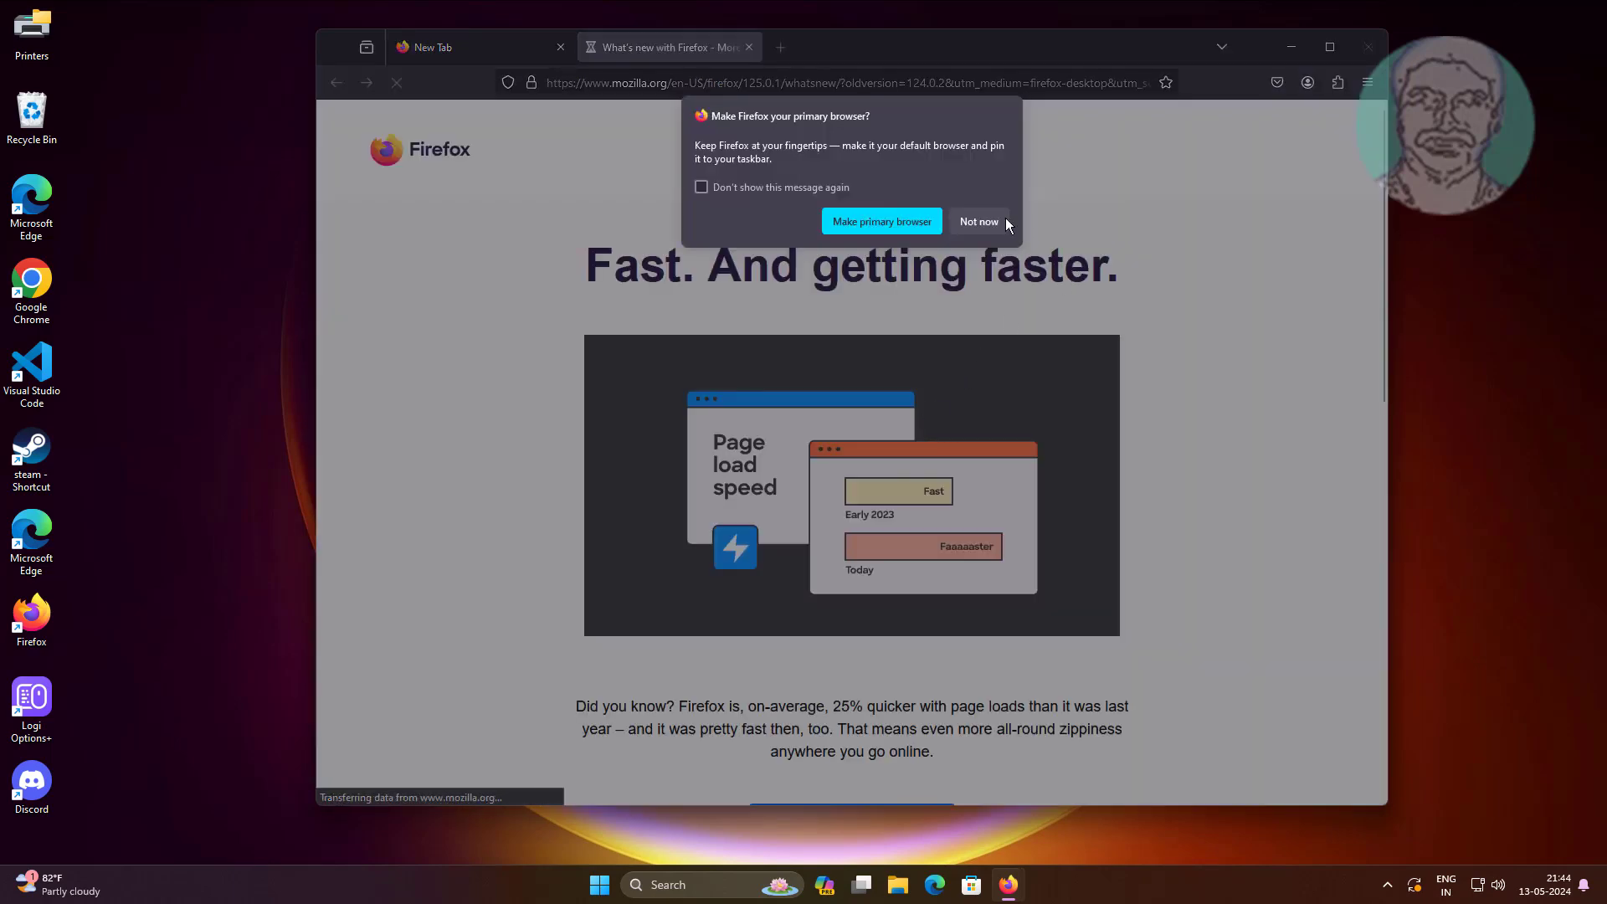
left_click(979, 221)
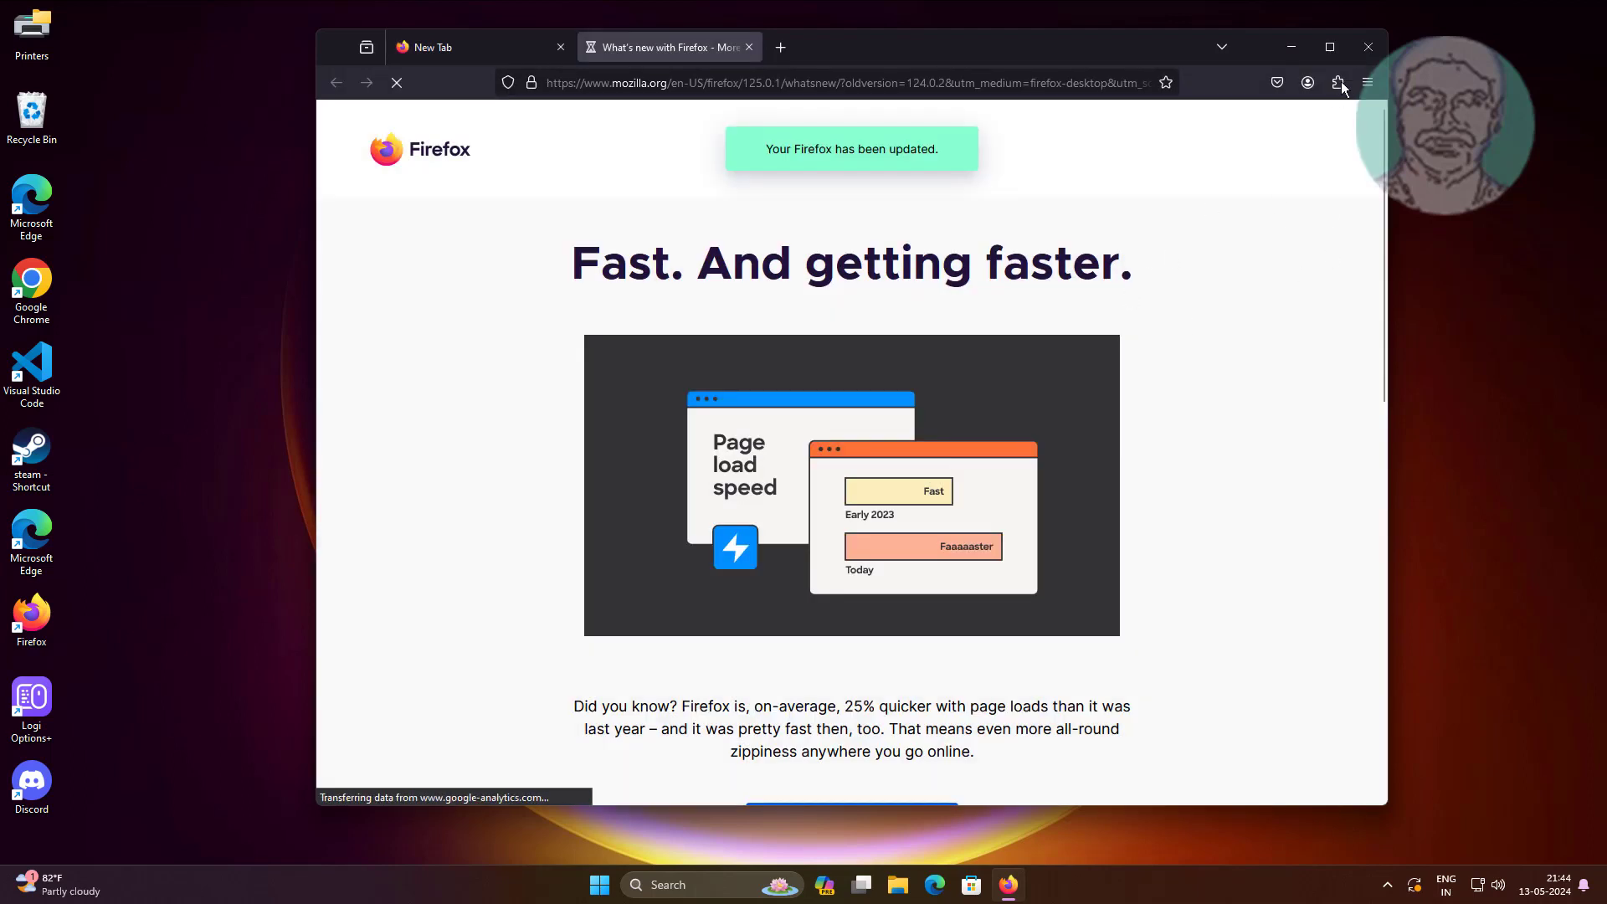
left_click(1369, 47)
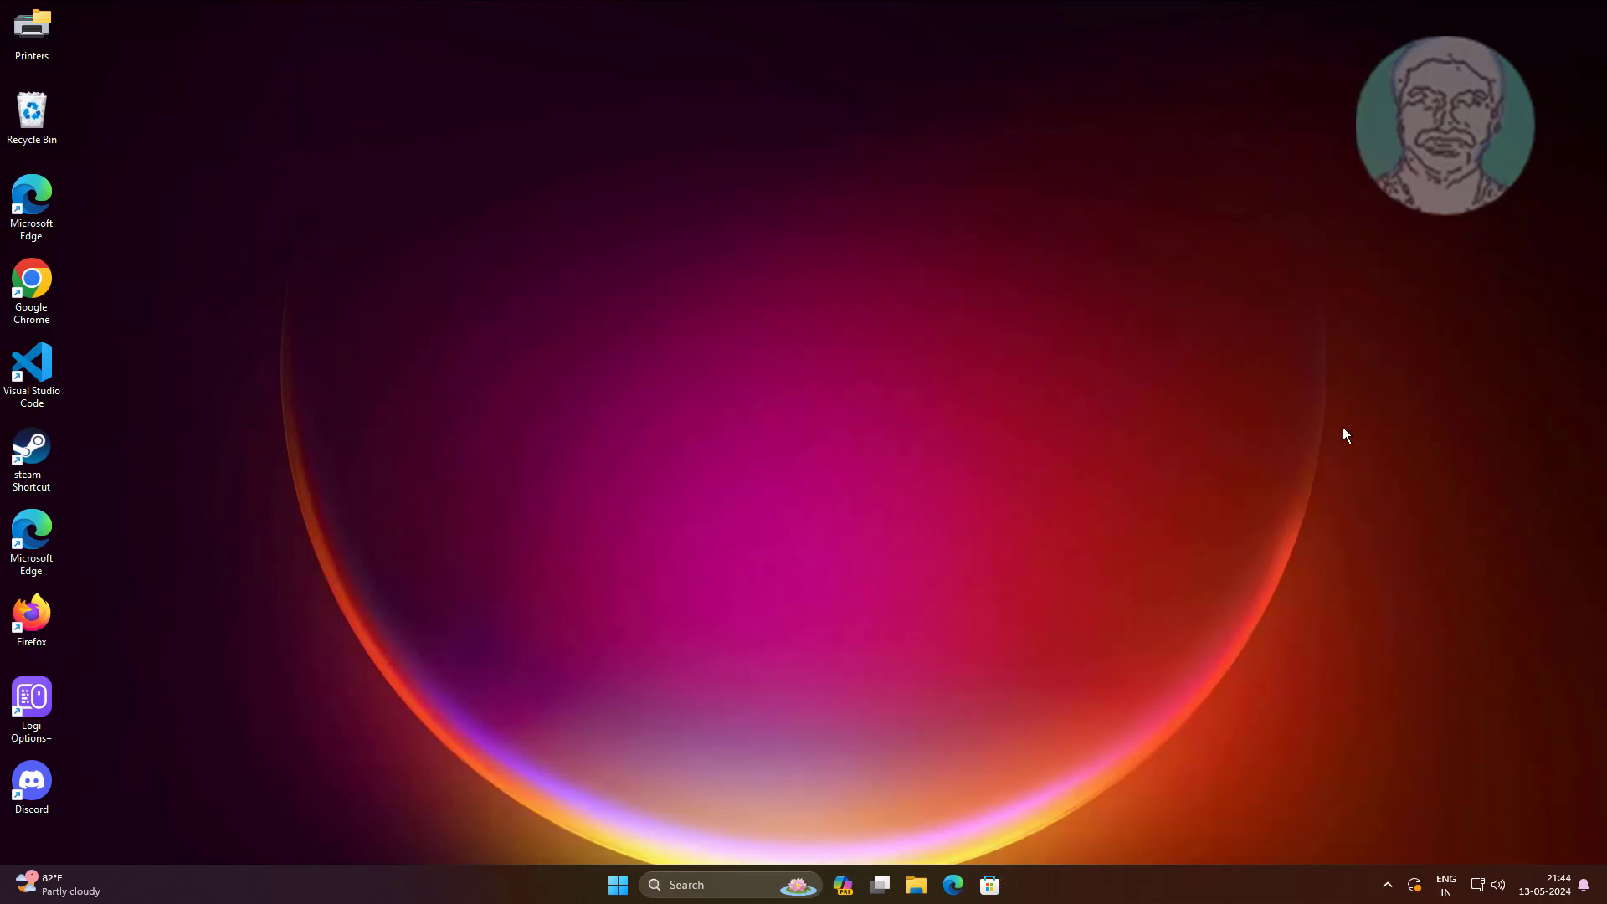
mouse_move(259, 610)
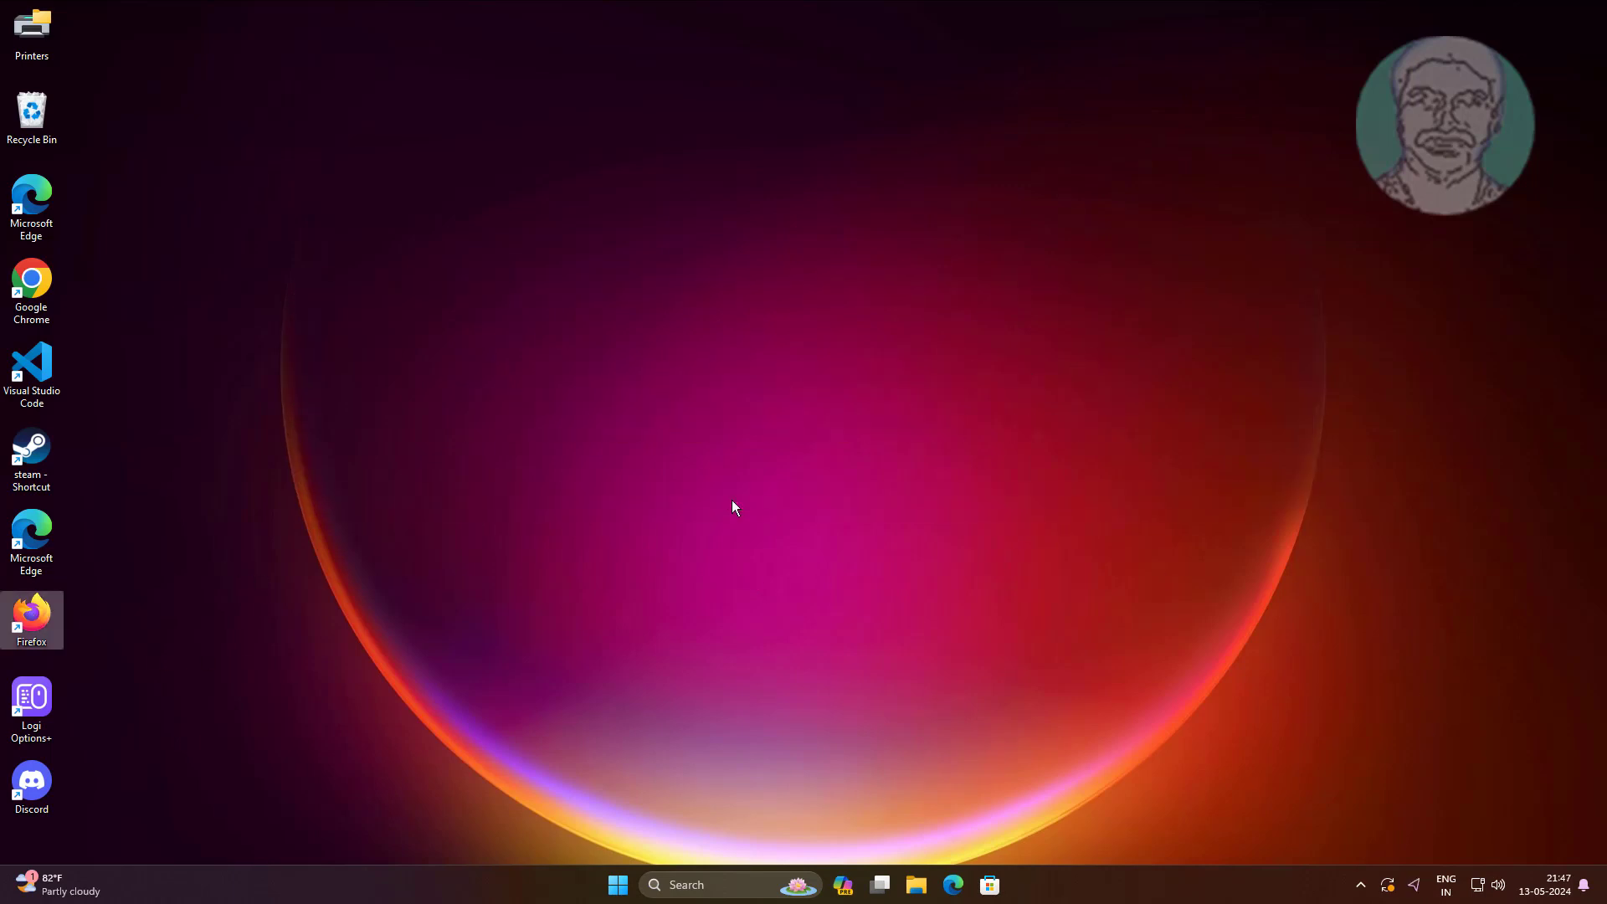
mouse_move(733, 506)
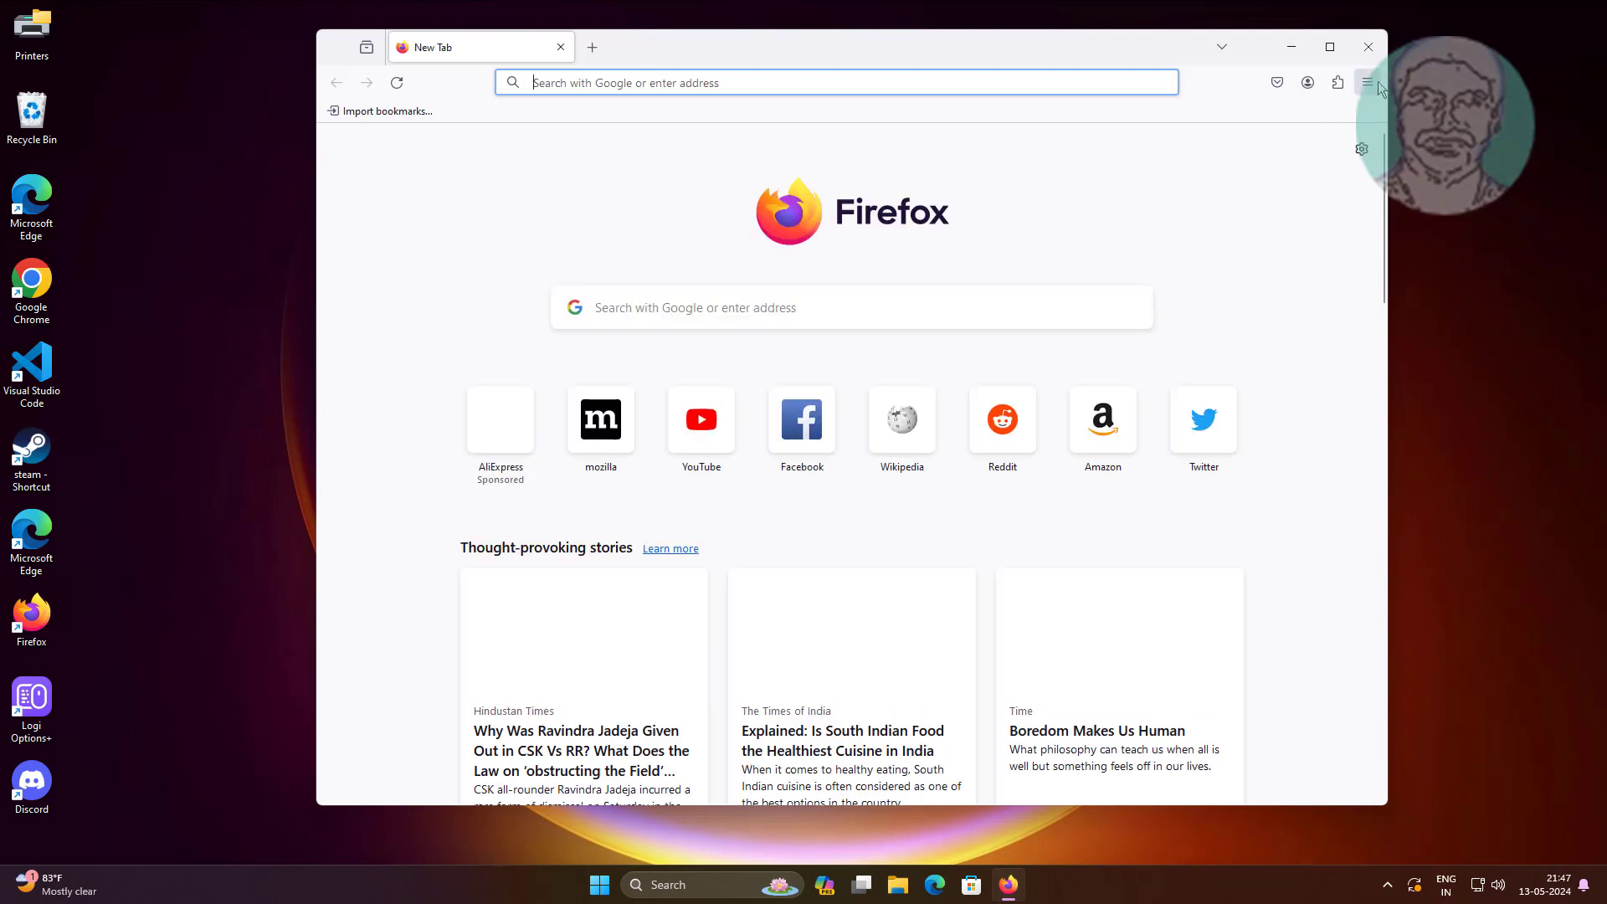
- Go to Firefox Settings from the main menu and decline making it the default browser
left_click(1366, 82)
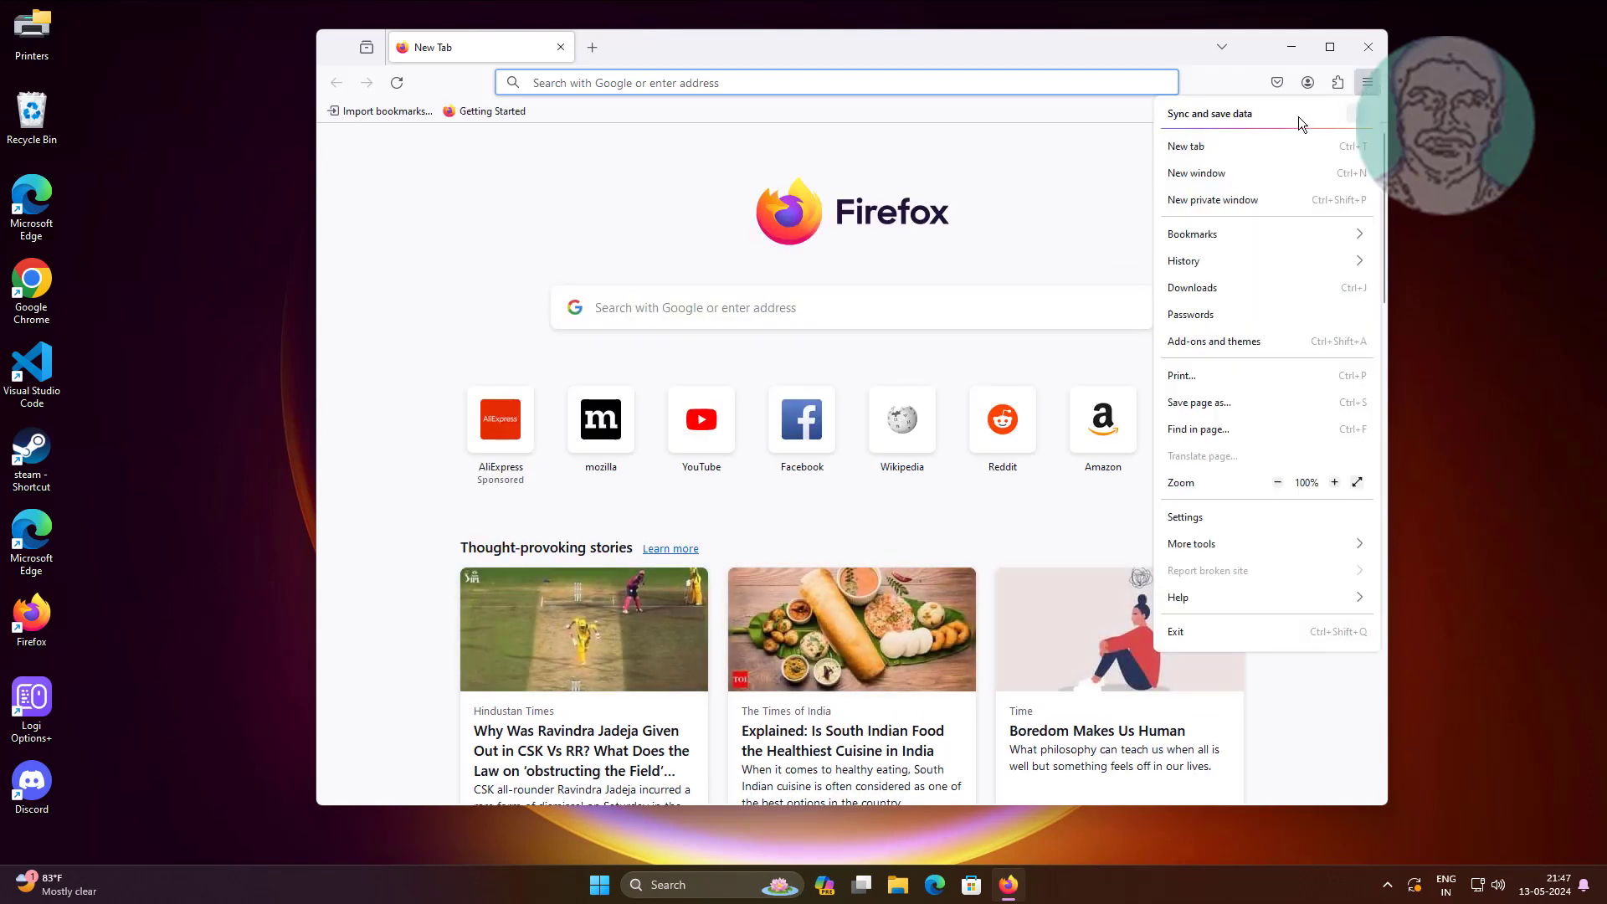
left_click(1185, 517)
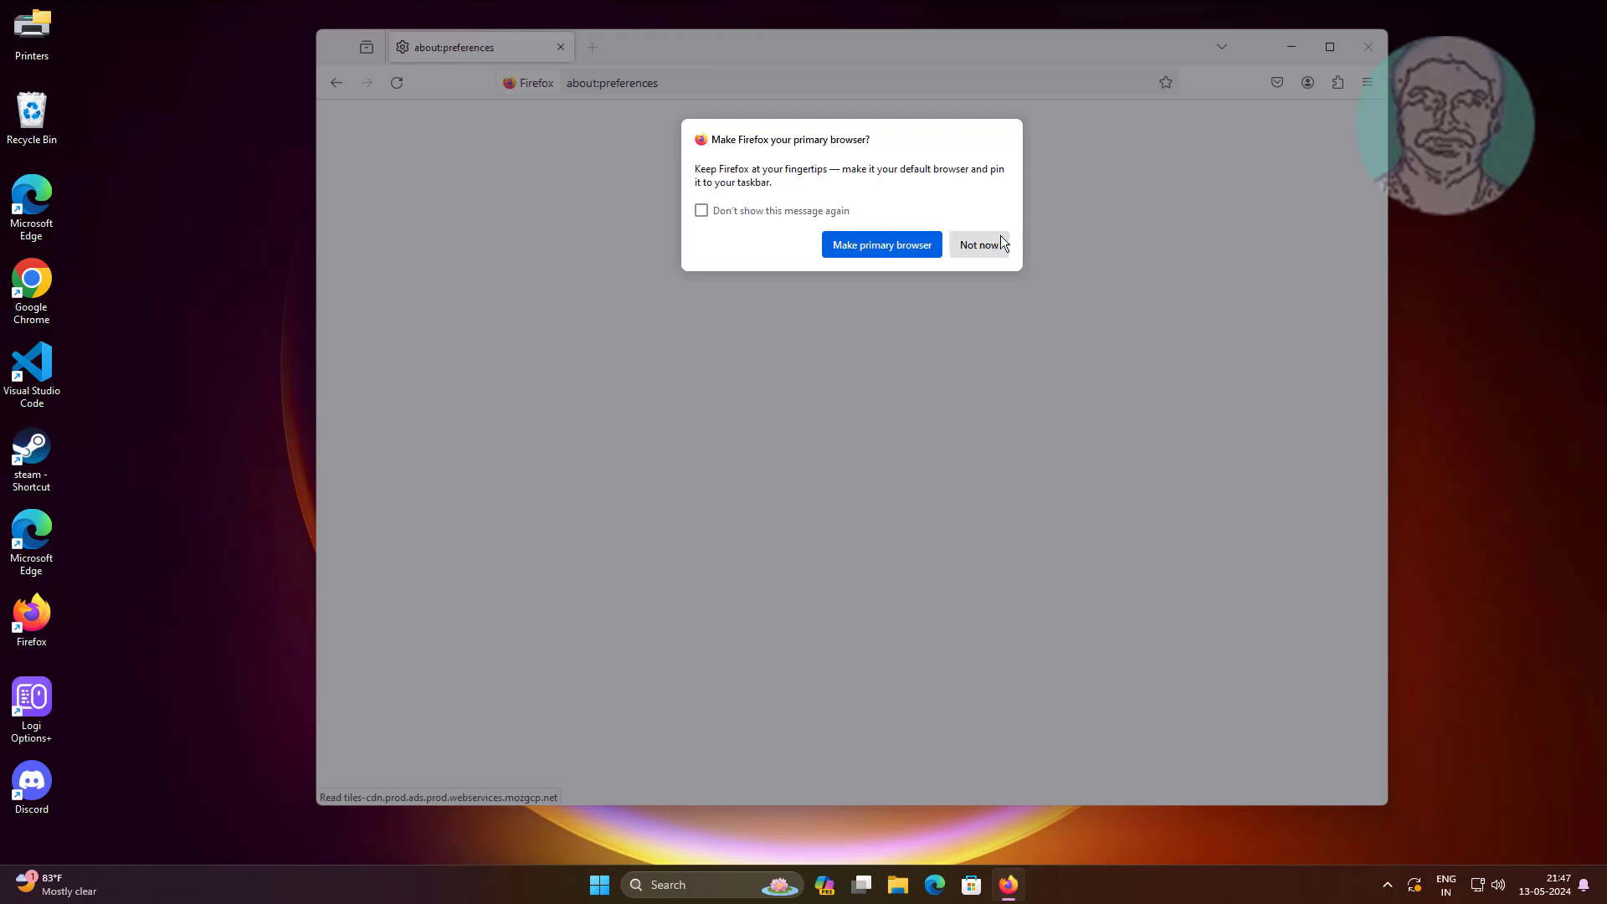
left_click(979, 244)
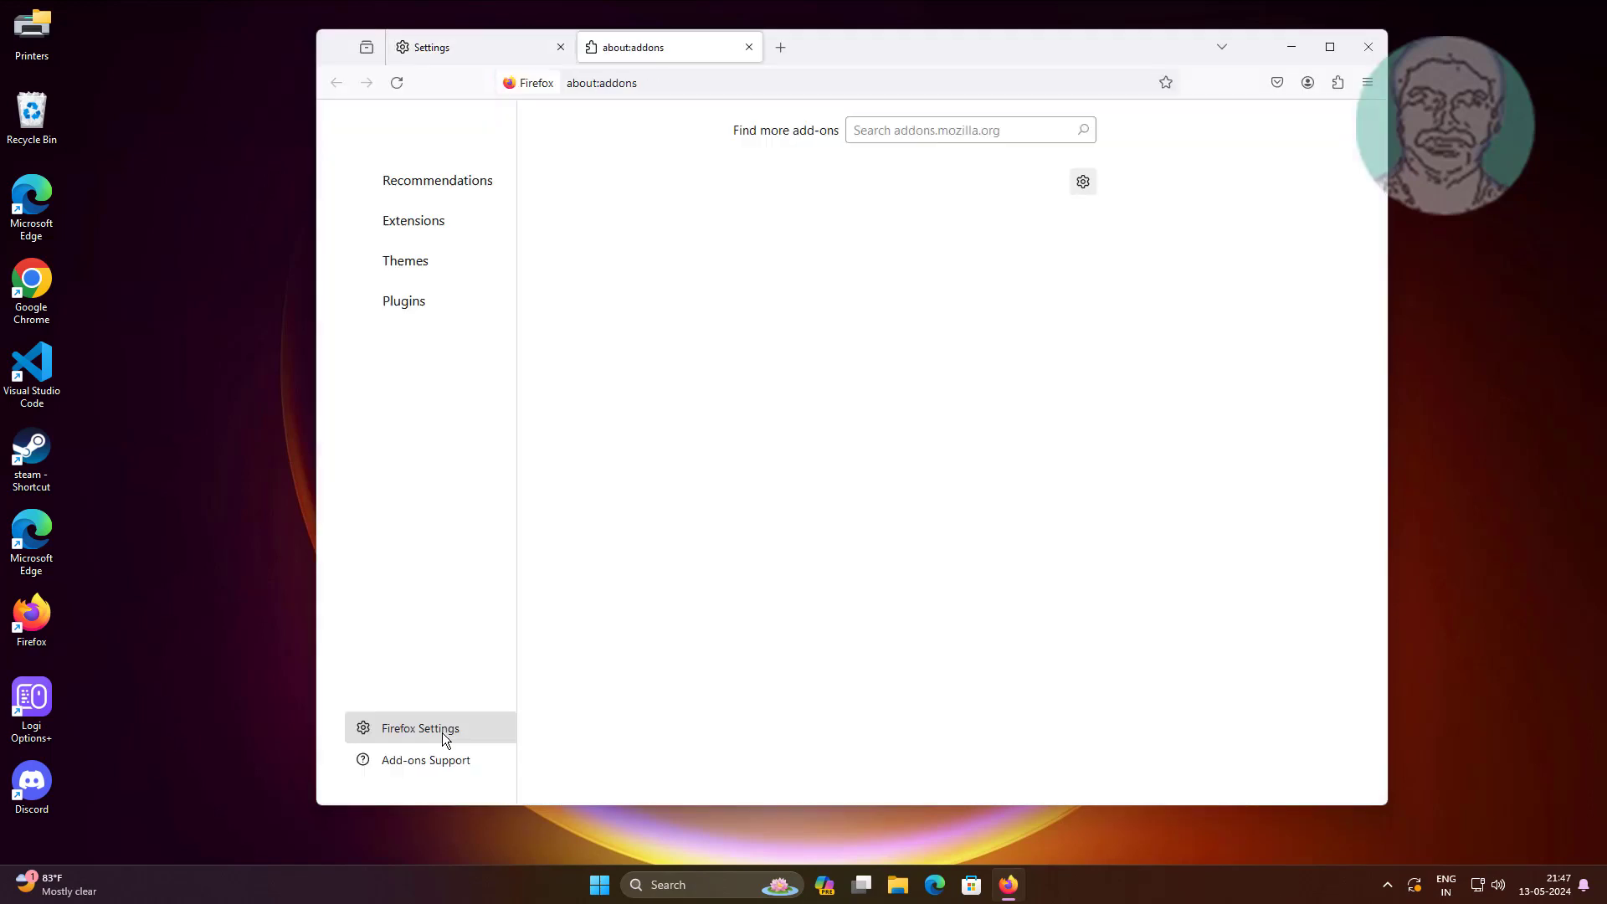
- Switch the Add-ons Manager to Extensions and turn off the Search by Image extension
left_click(405, 259)
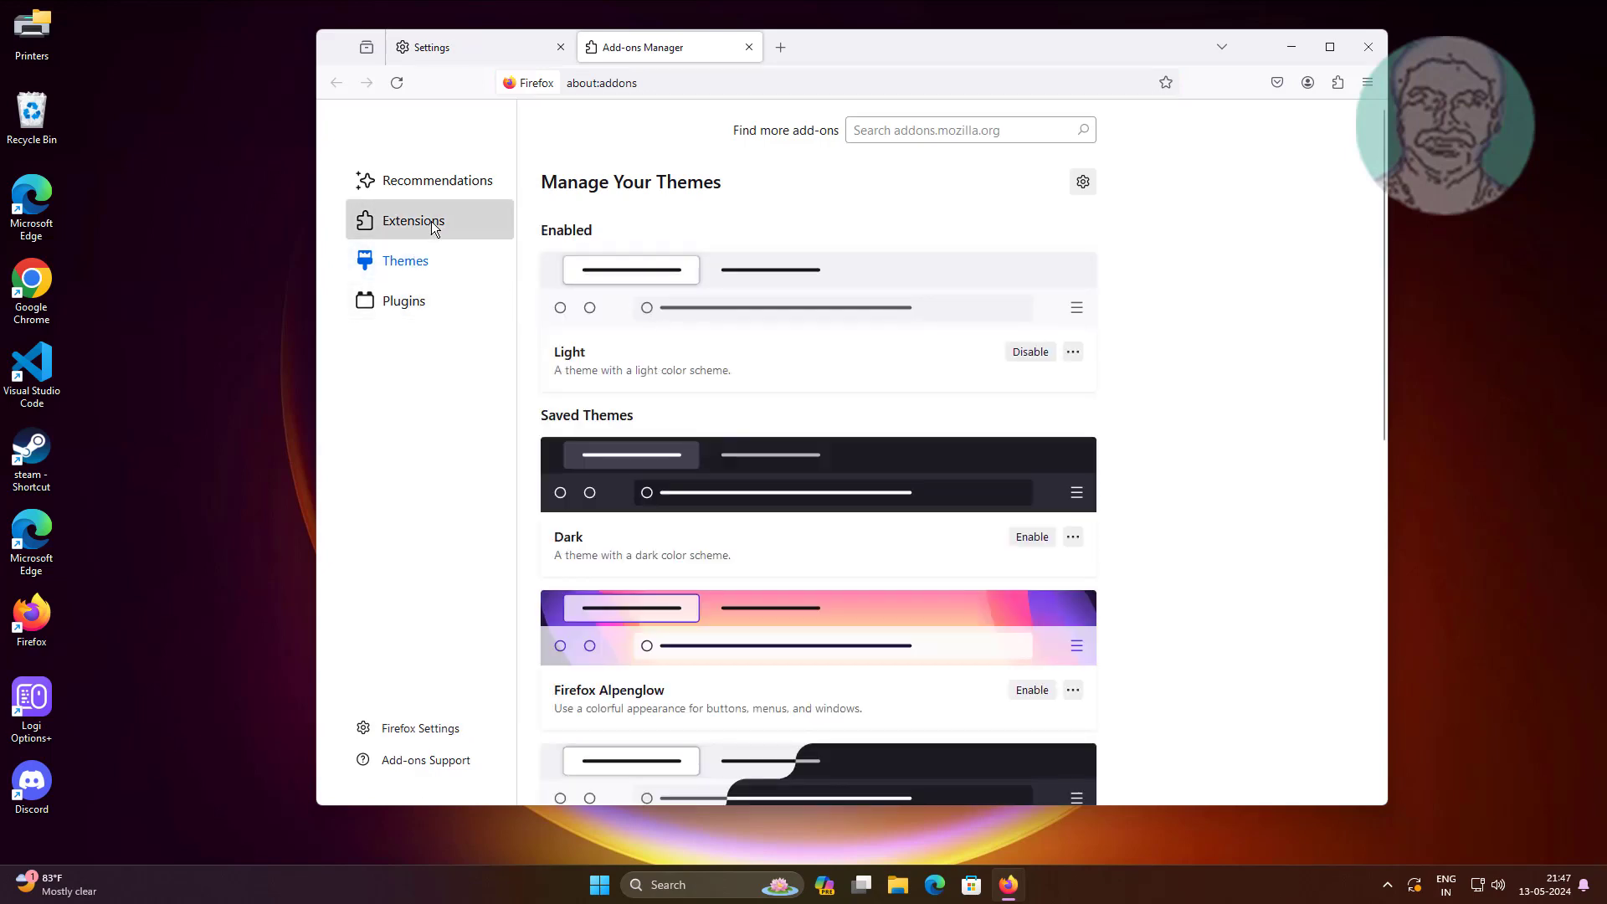
left_click(414, 221)
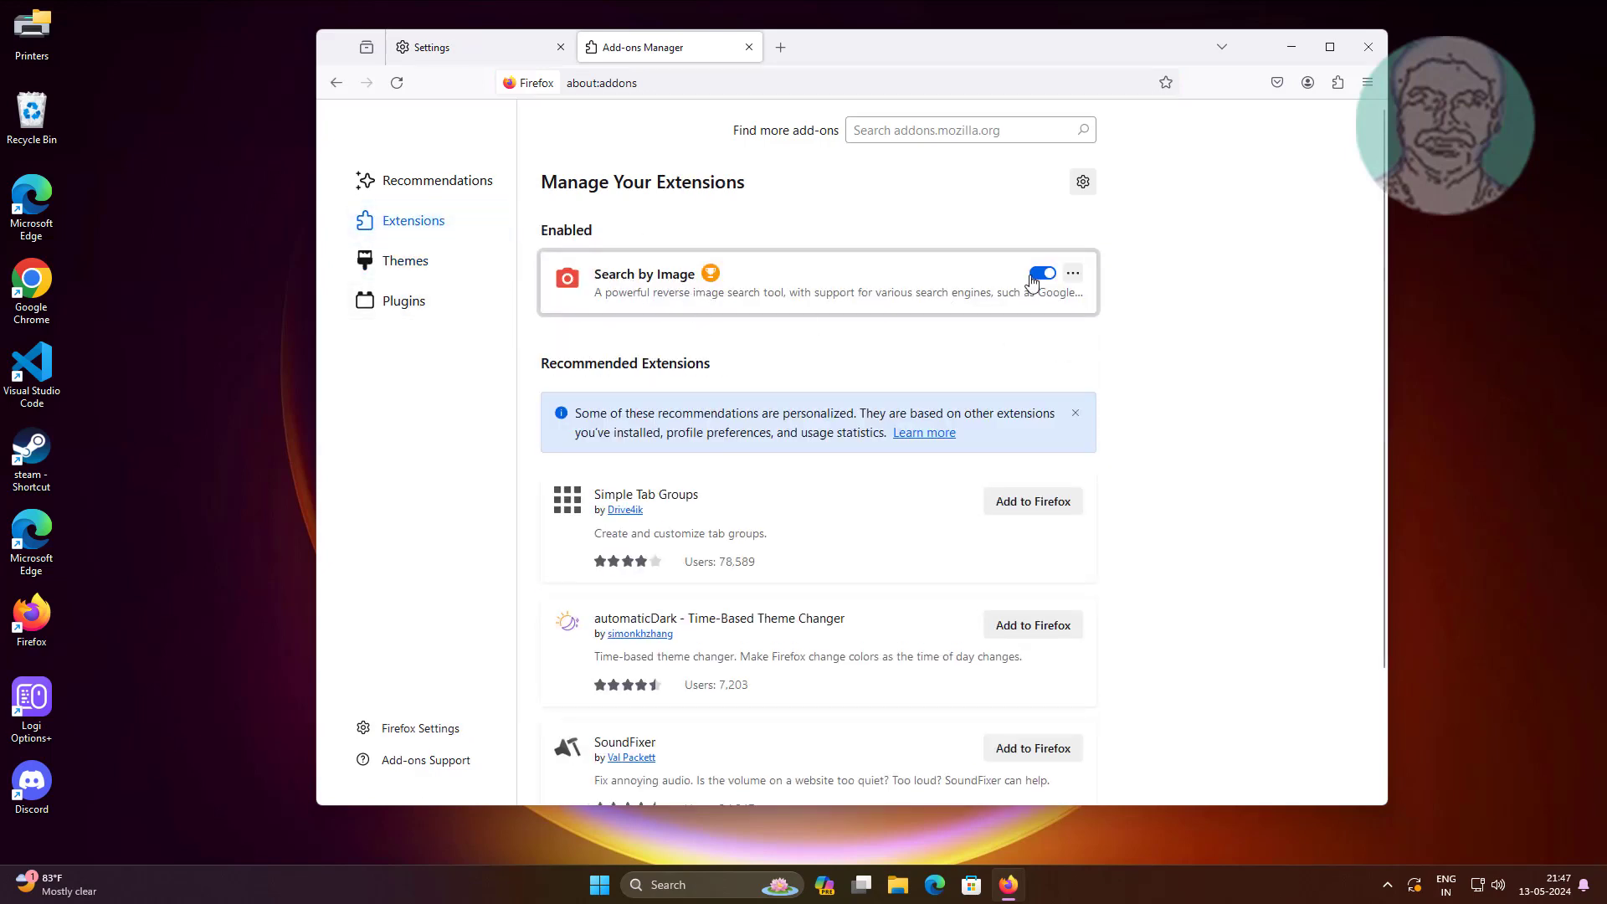
left_click(1041, 273)
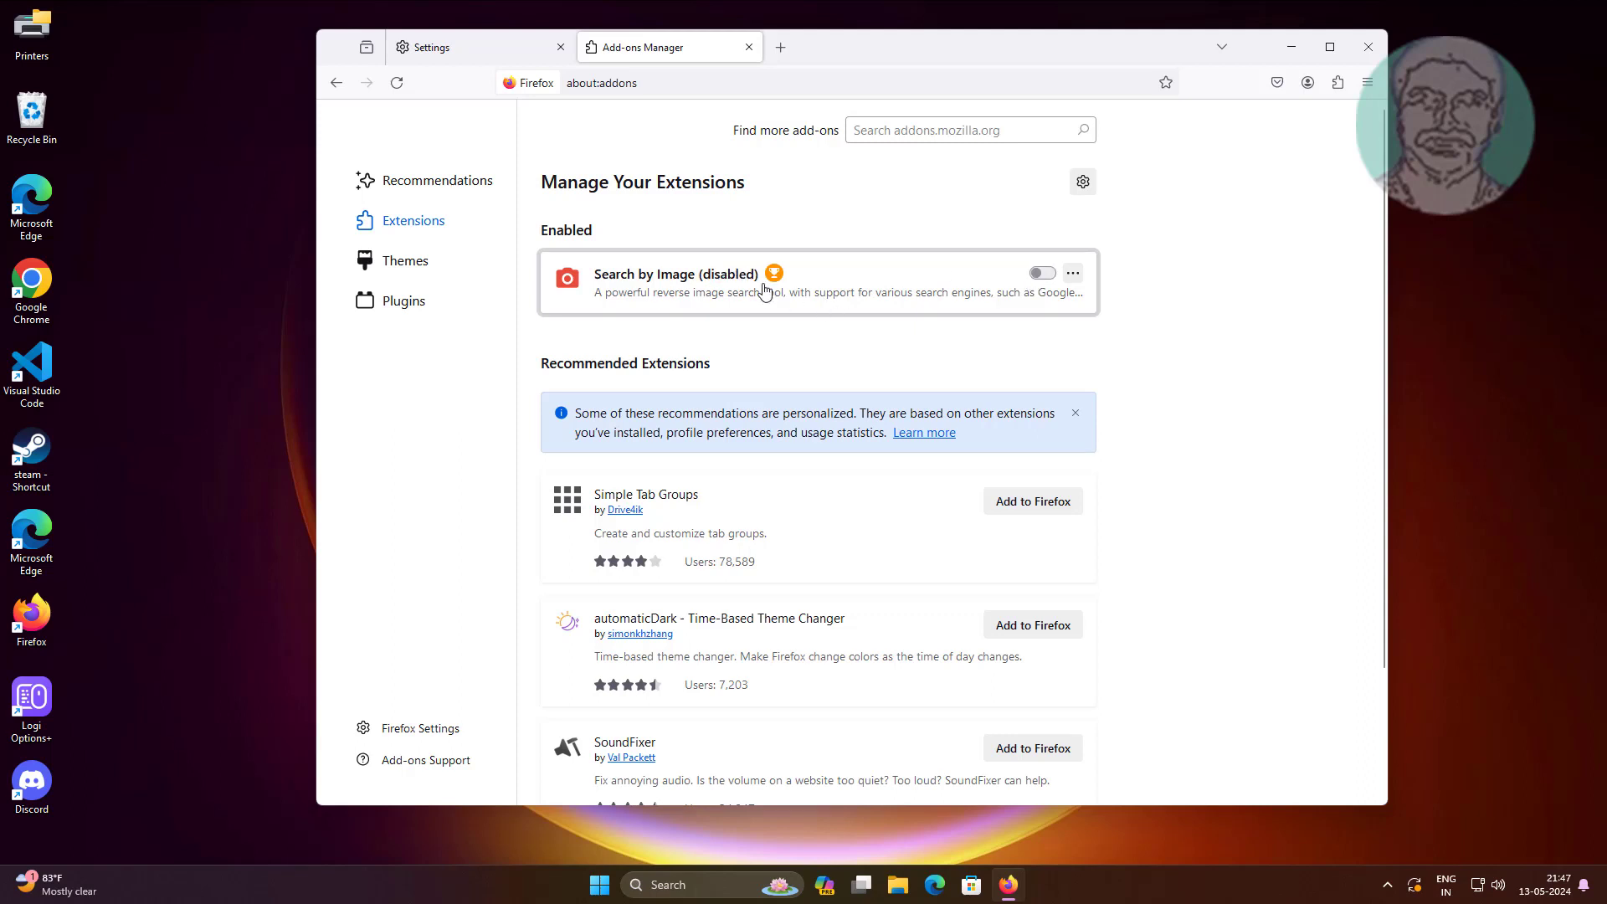
left_click(1041, 273)
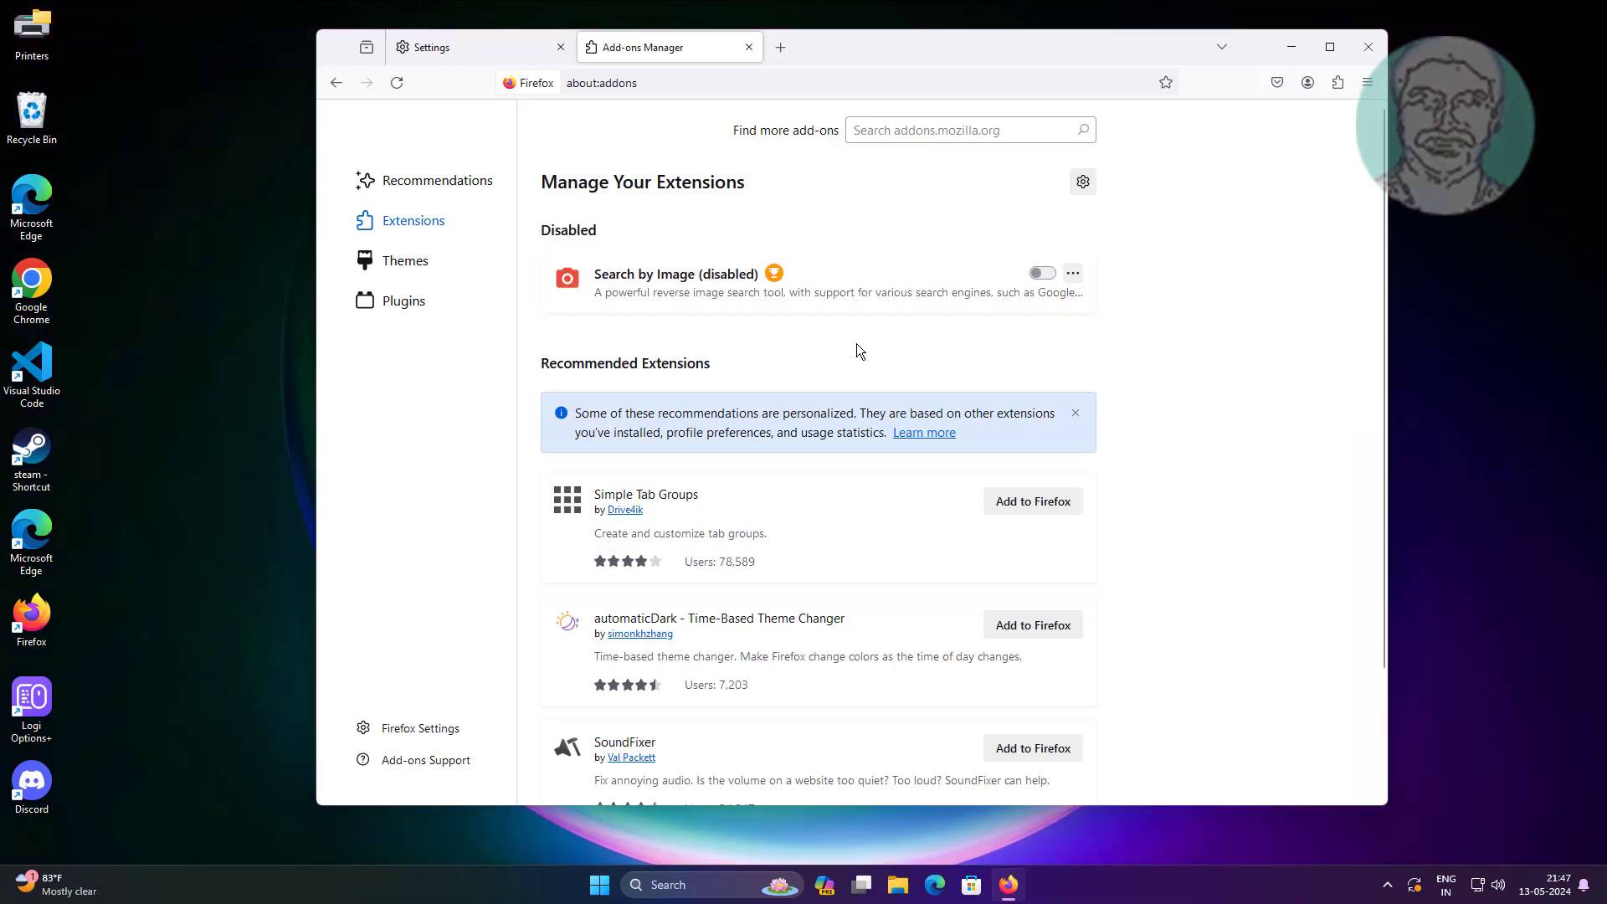
mouse_move(439, 275)
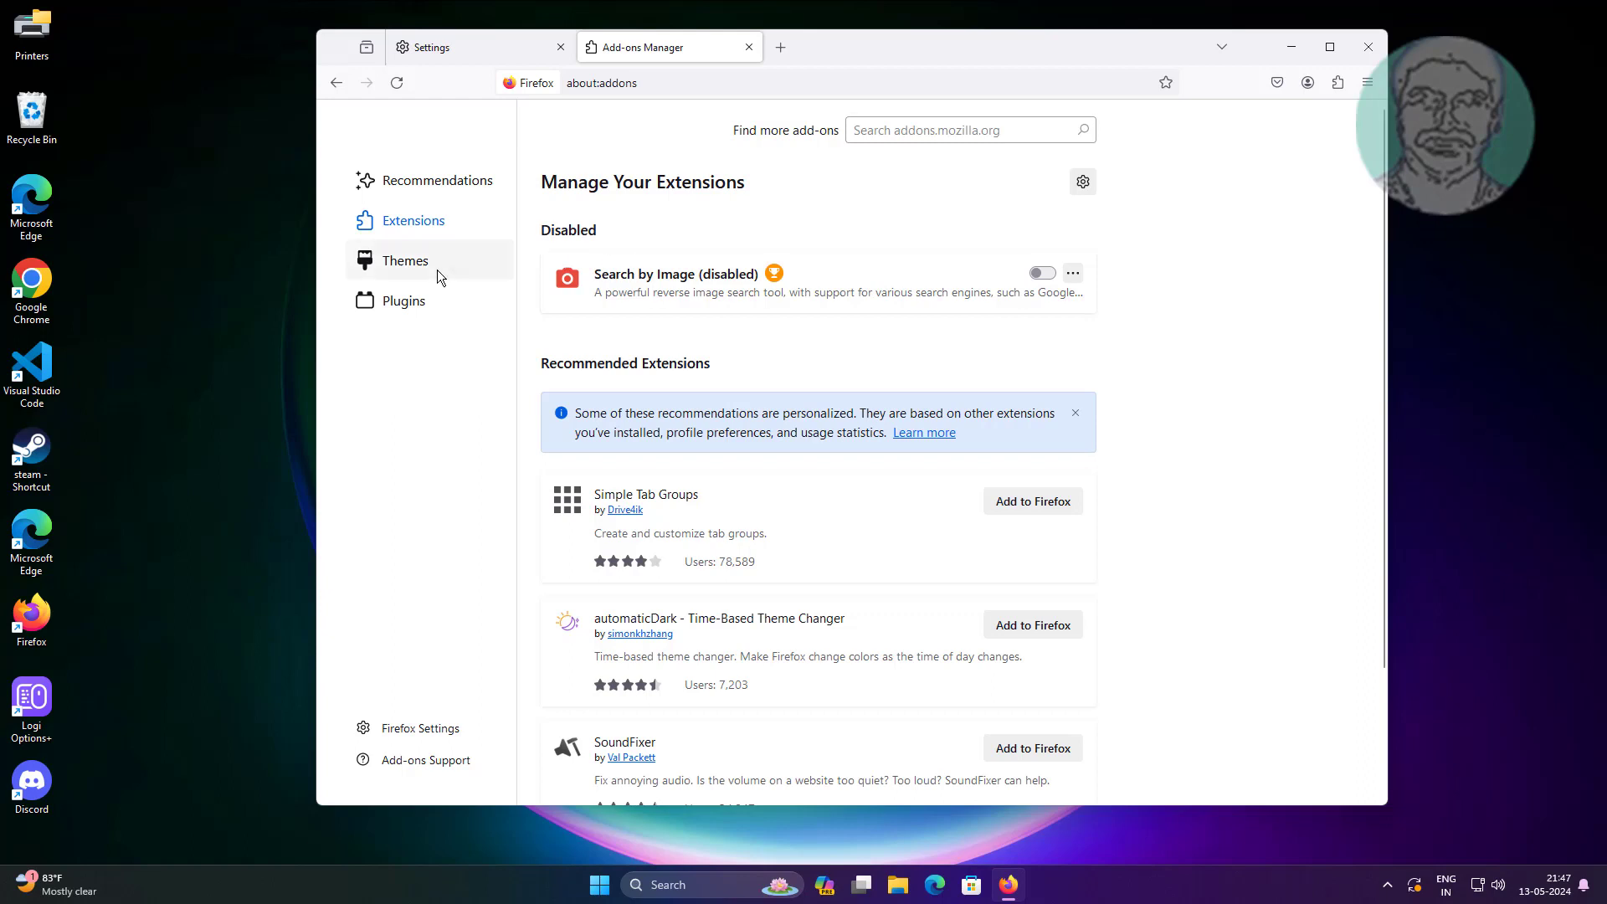
- Disable the Light theme in Add-ons Manager Themes and close the browser to restart it
left_click(405, 260)
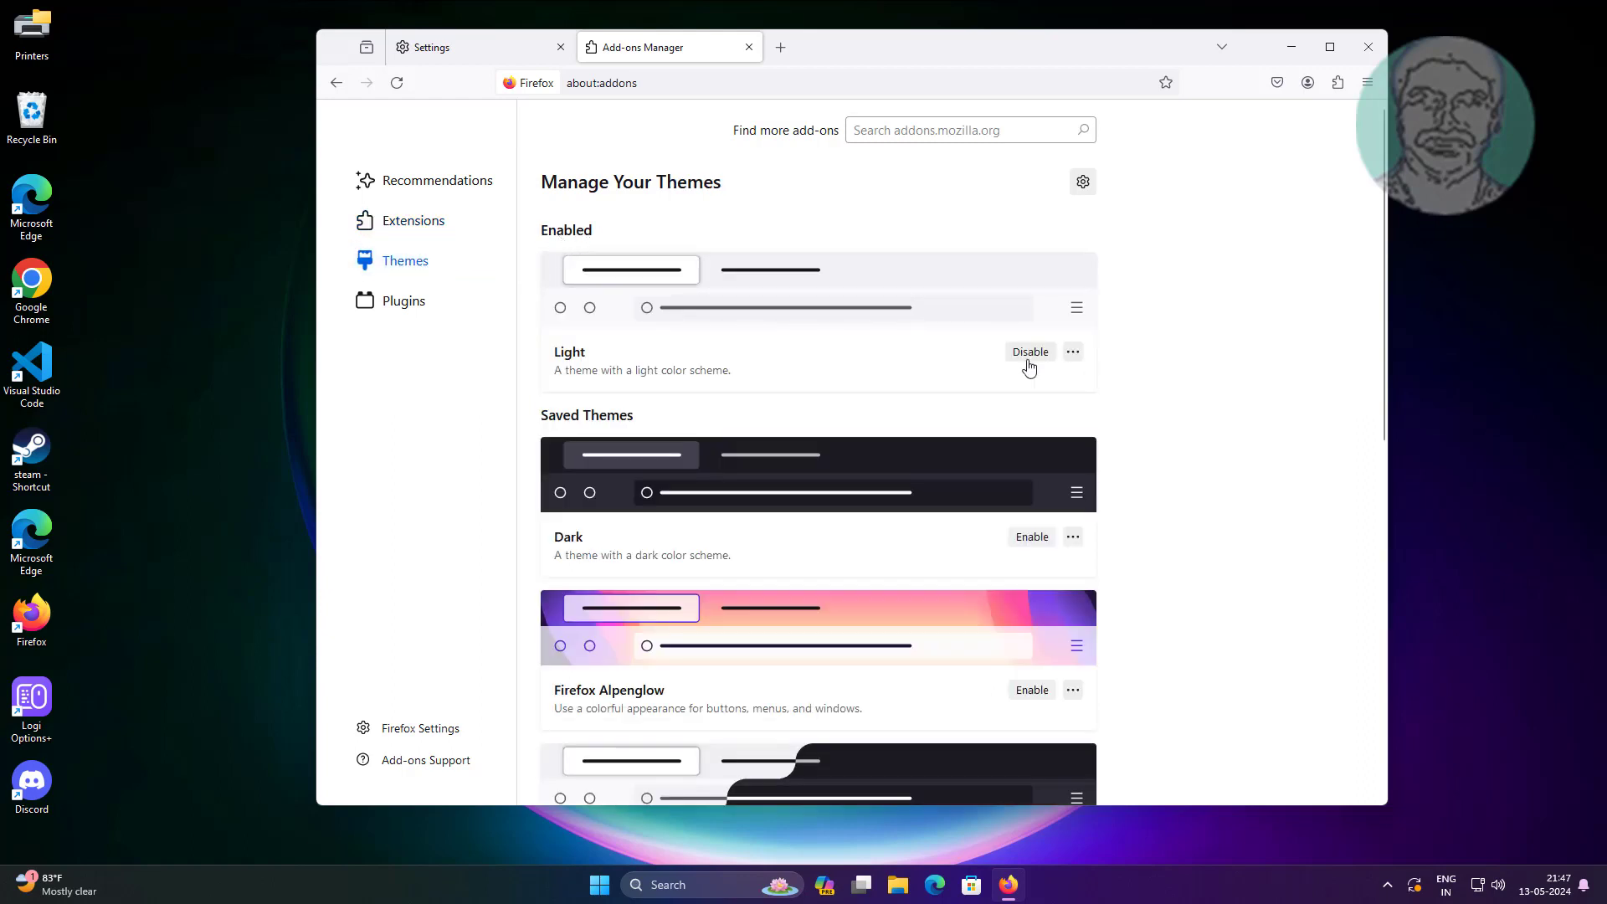
left_click(1031, 352)
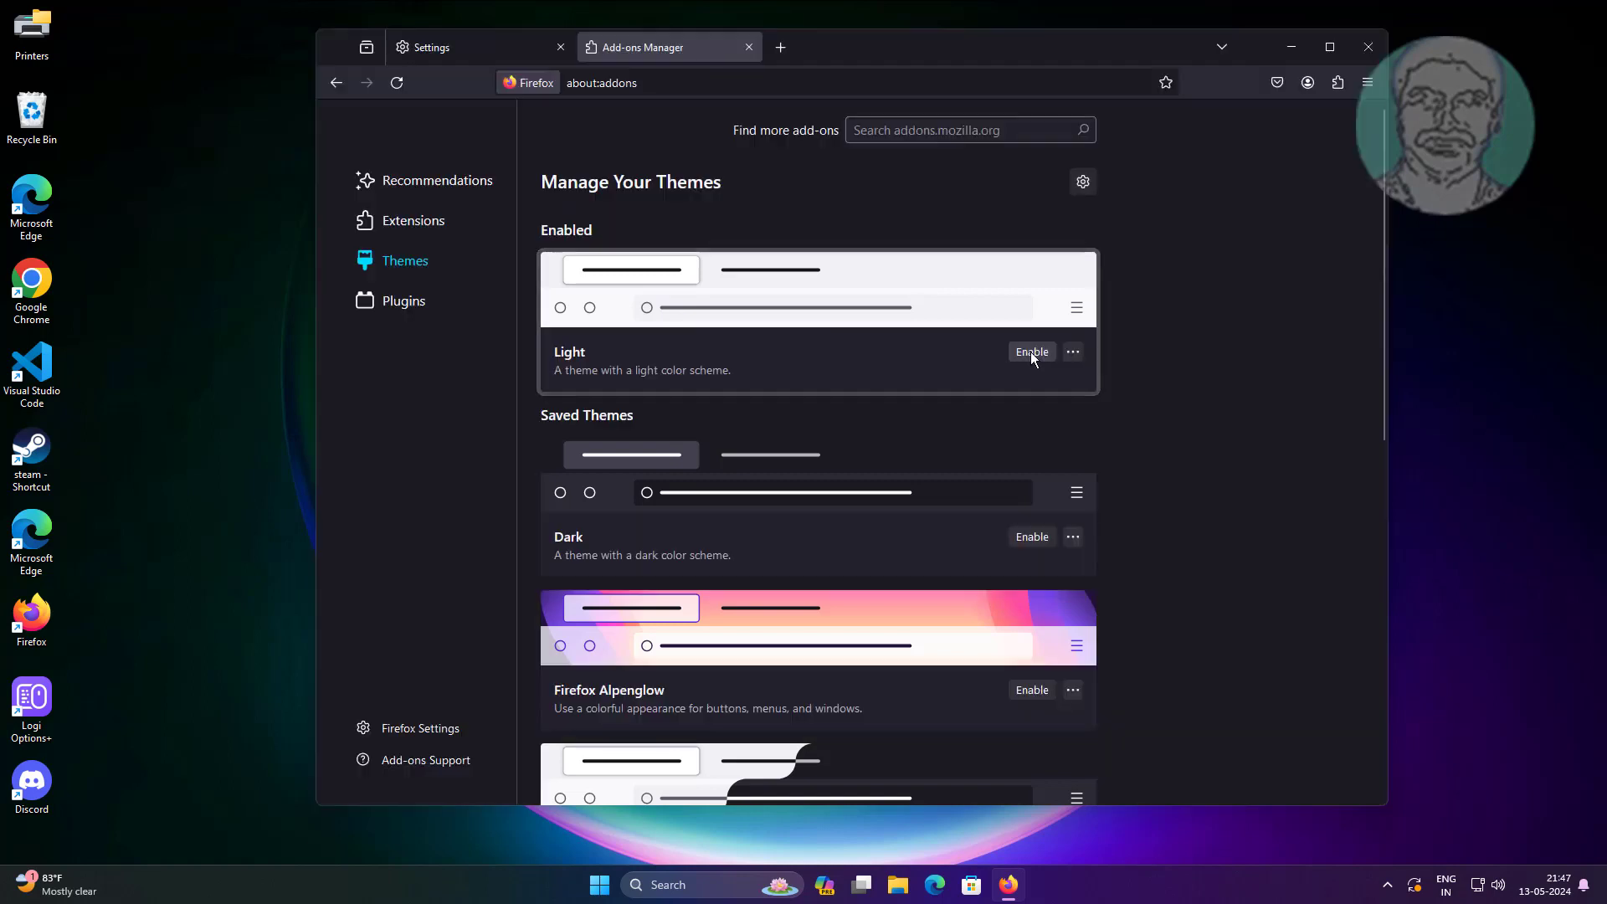
mouse_move(628, 308)
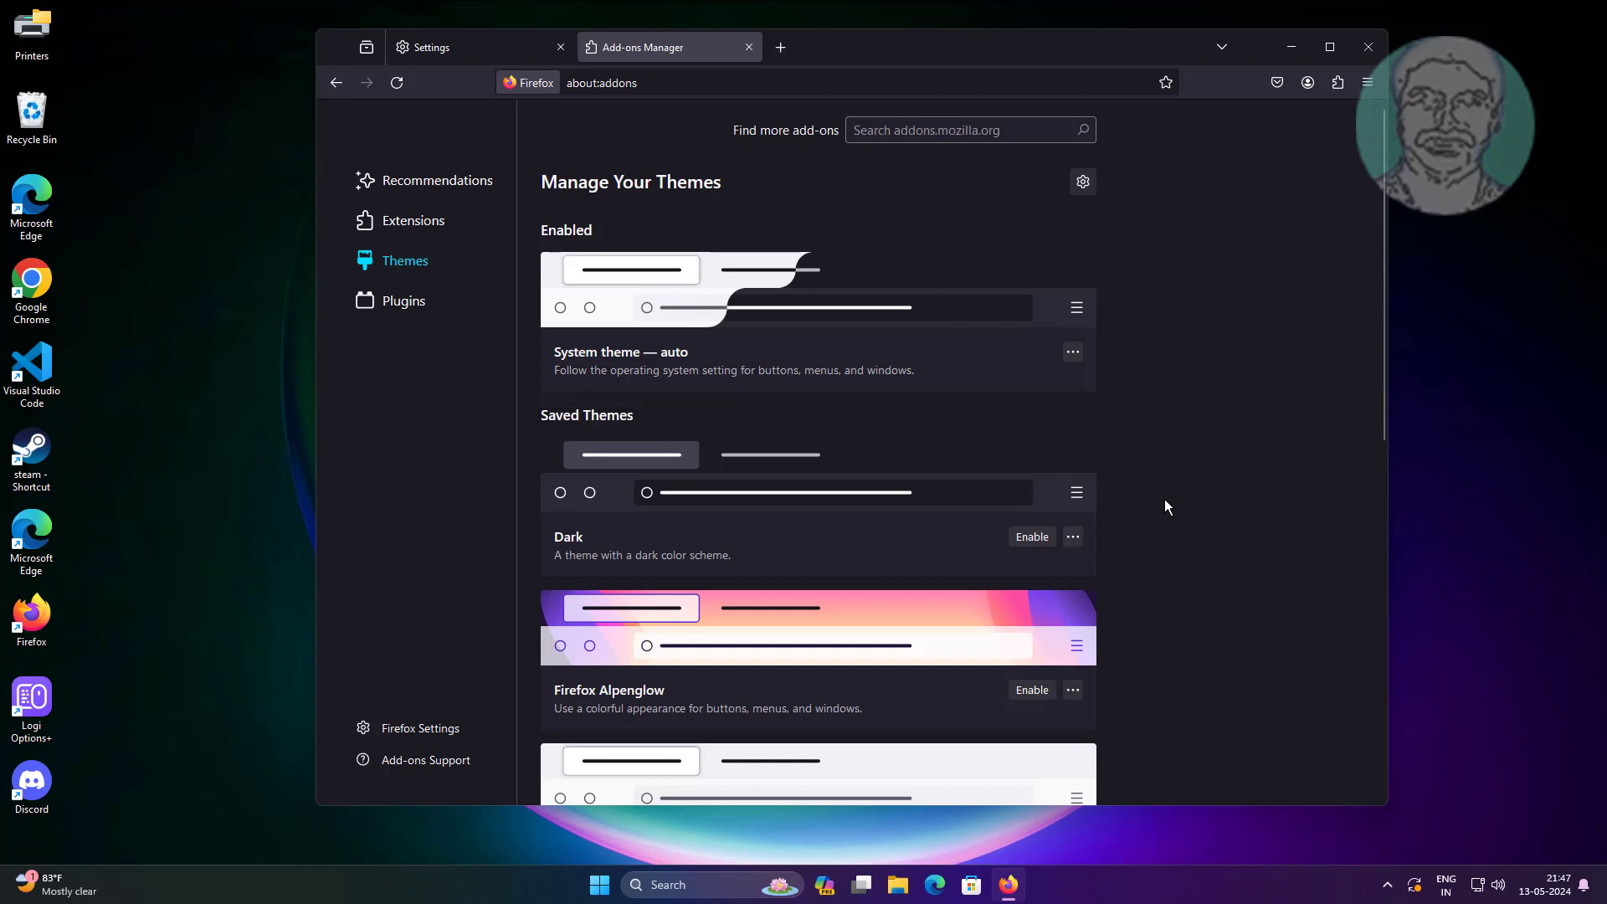
mouse_move(1369, 46)
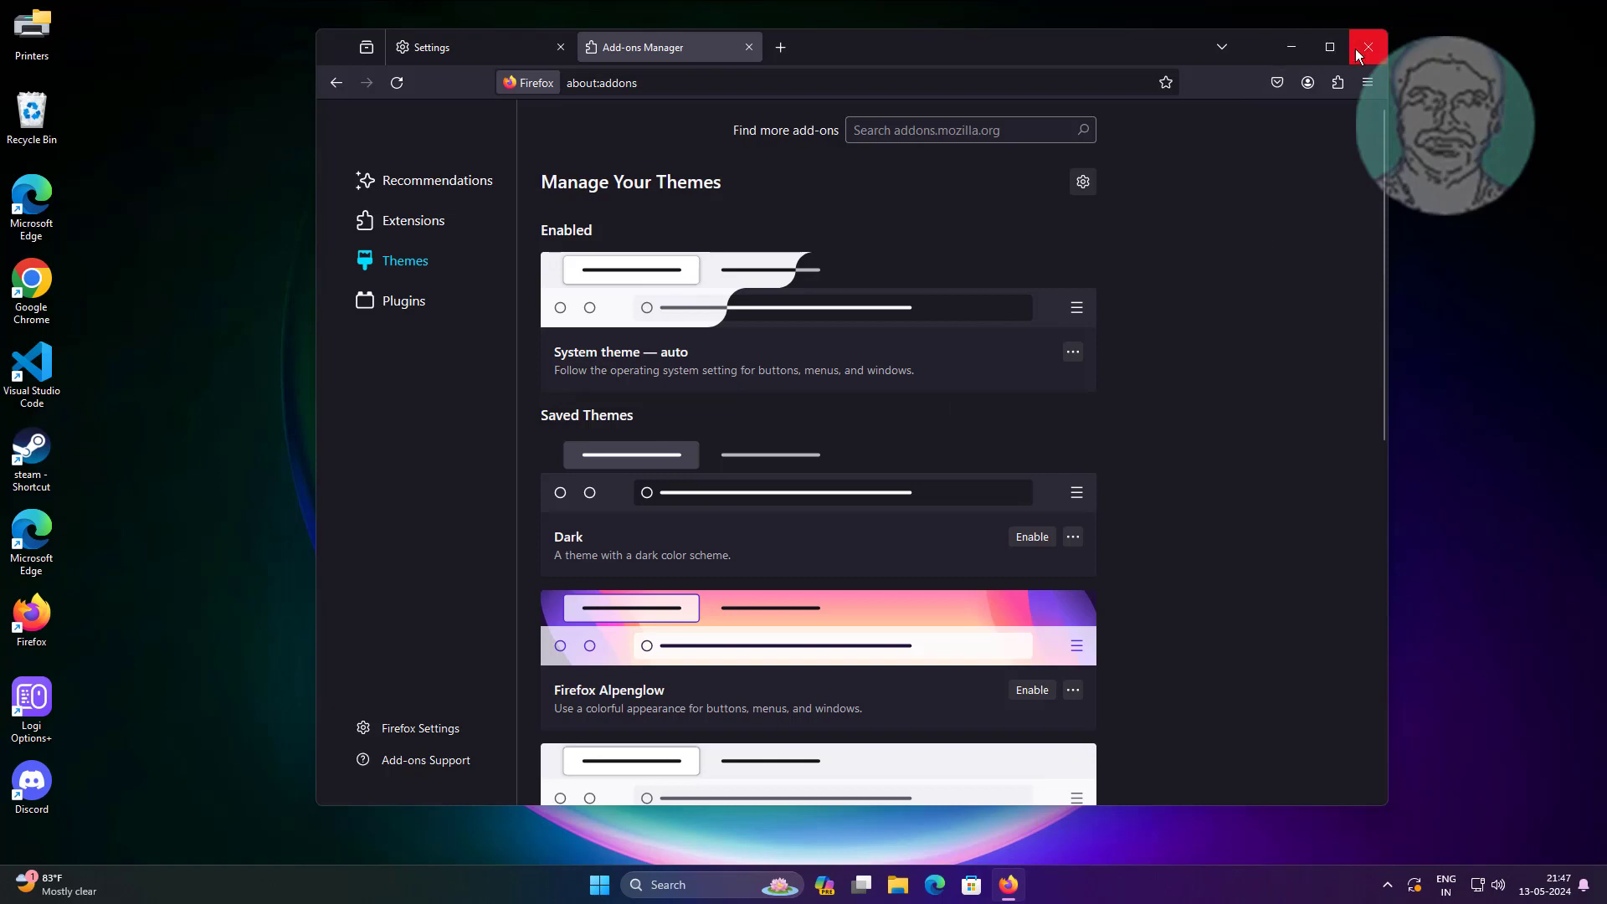
left_click(1367, 47)
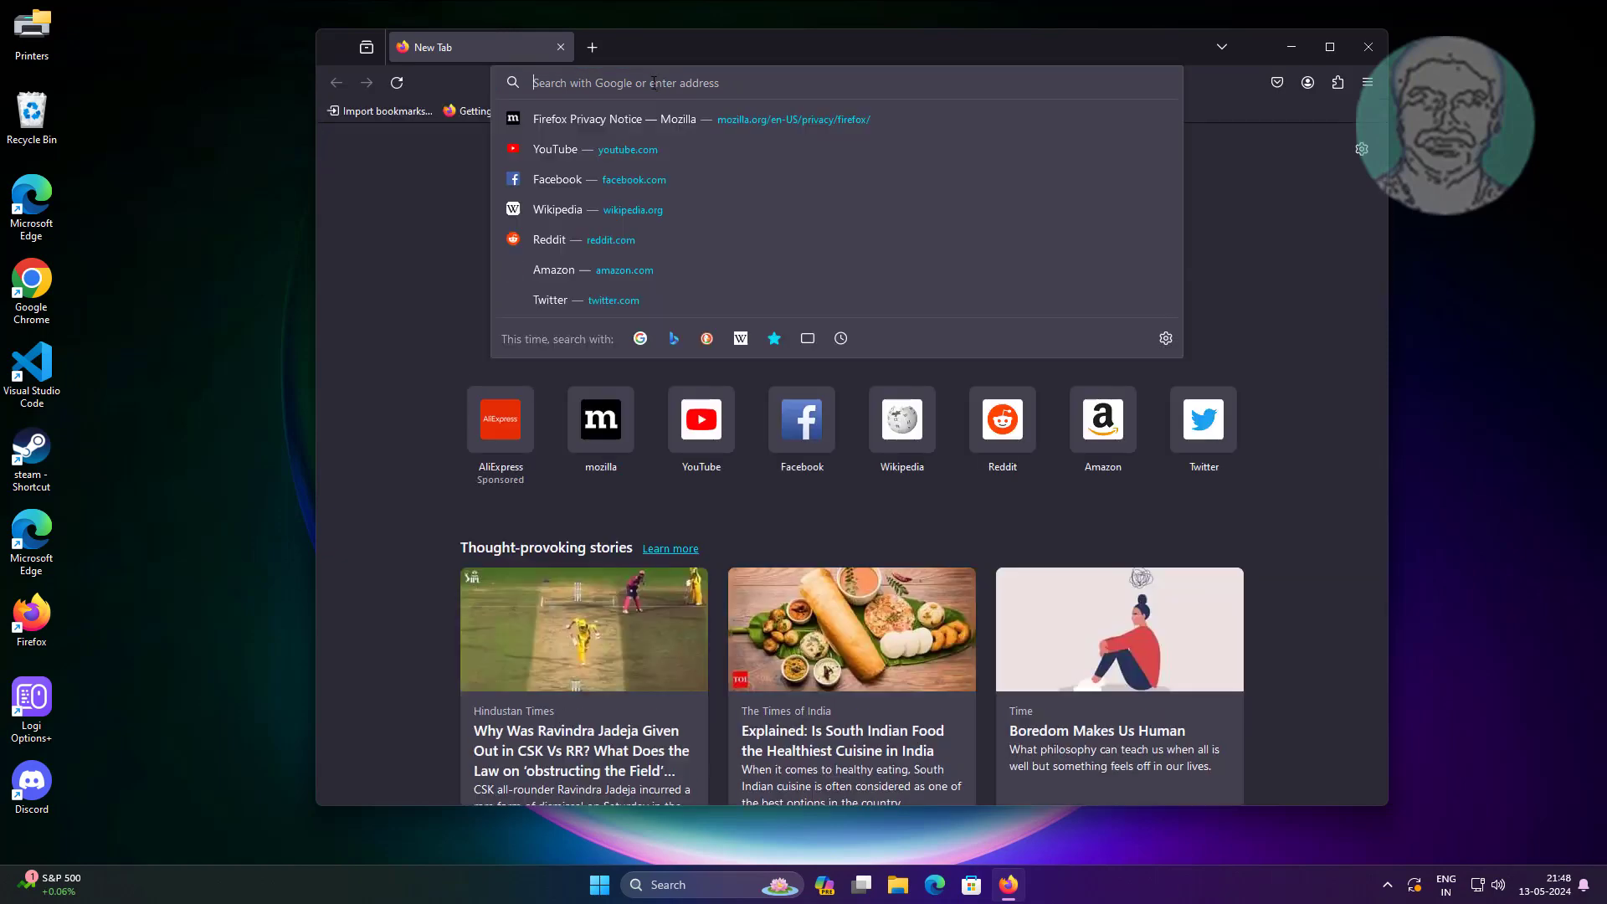
- Navigate to about:memory and run 'Minimize memory usage' under Free memory
type("abo")
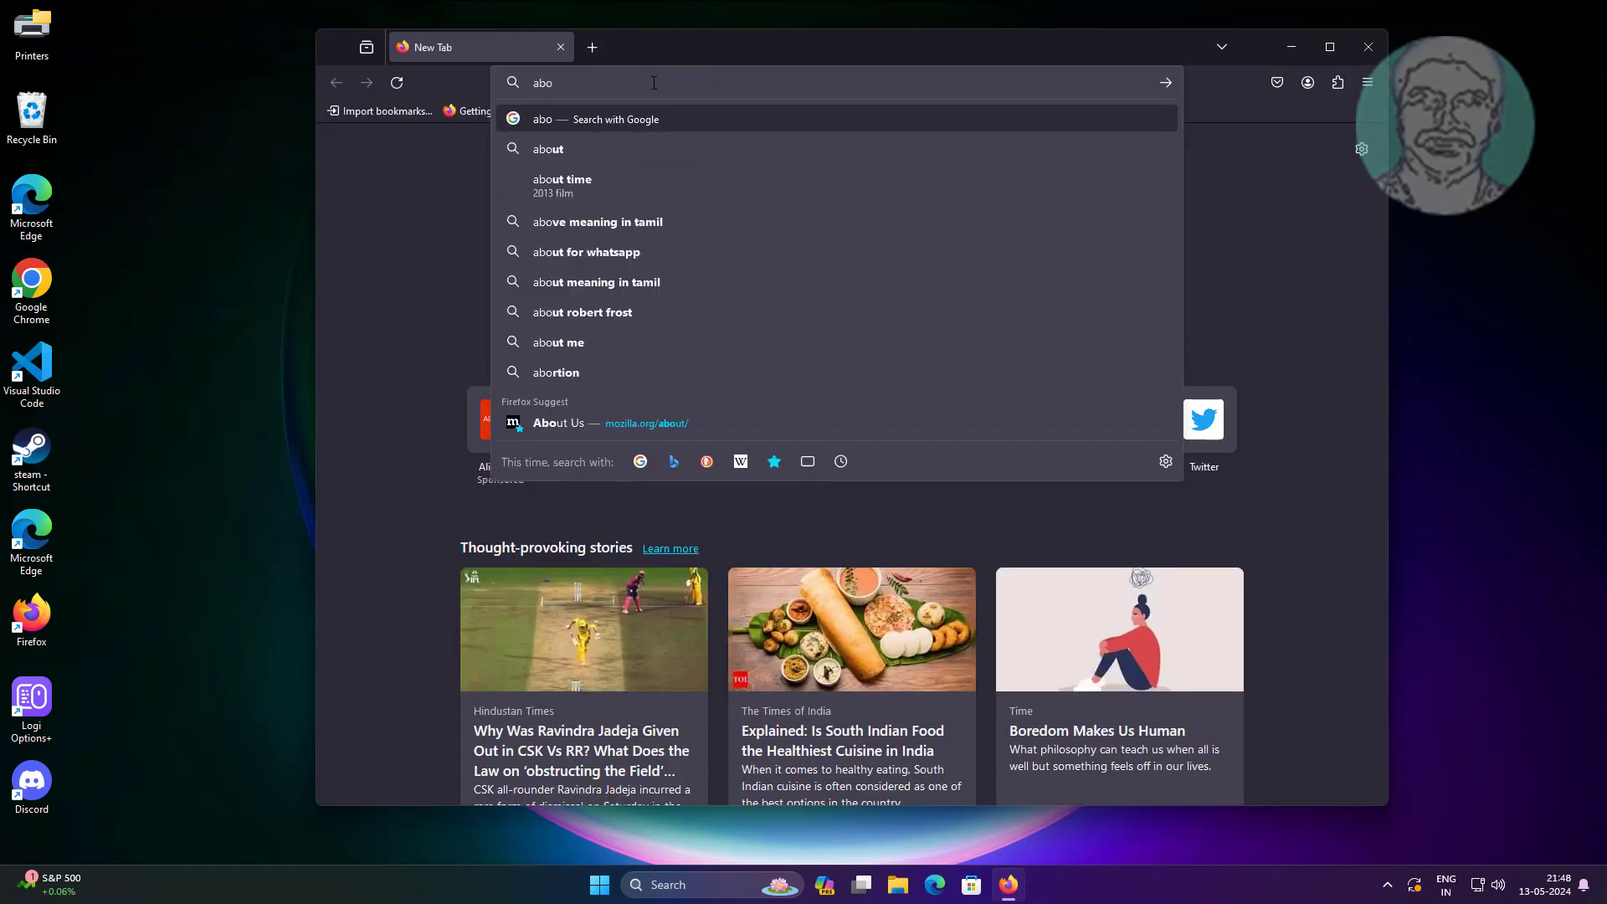
type("about:memory")
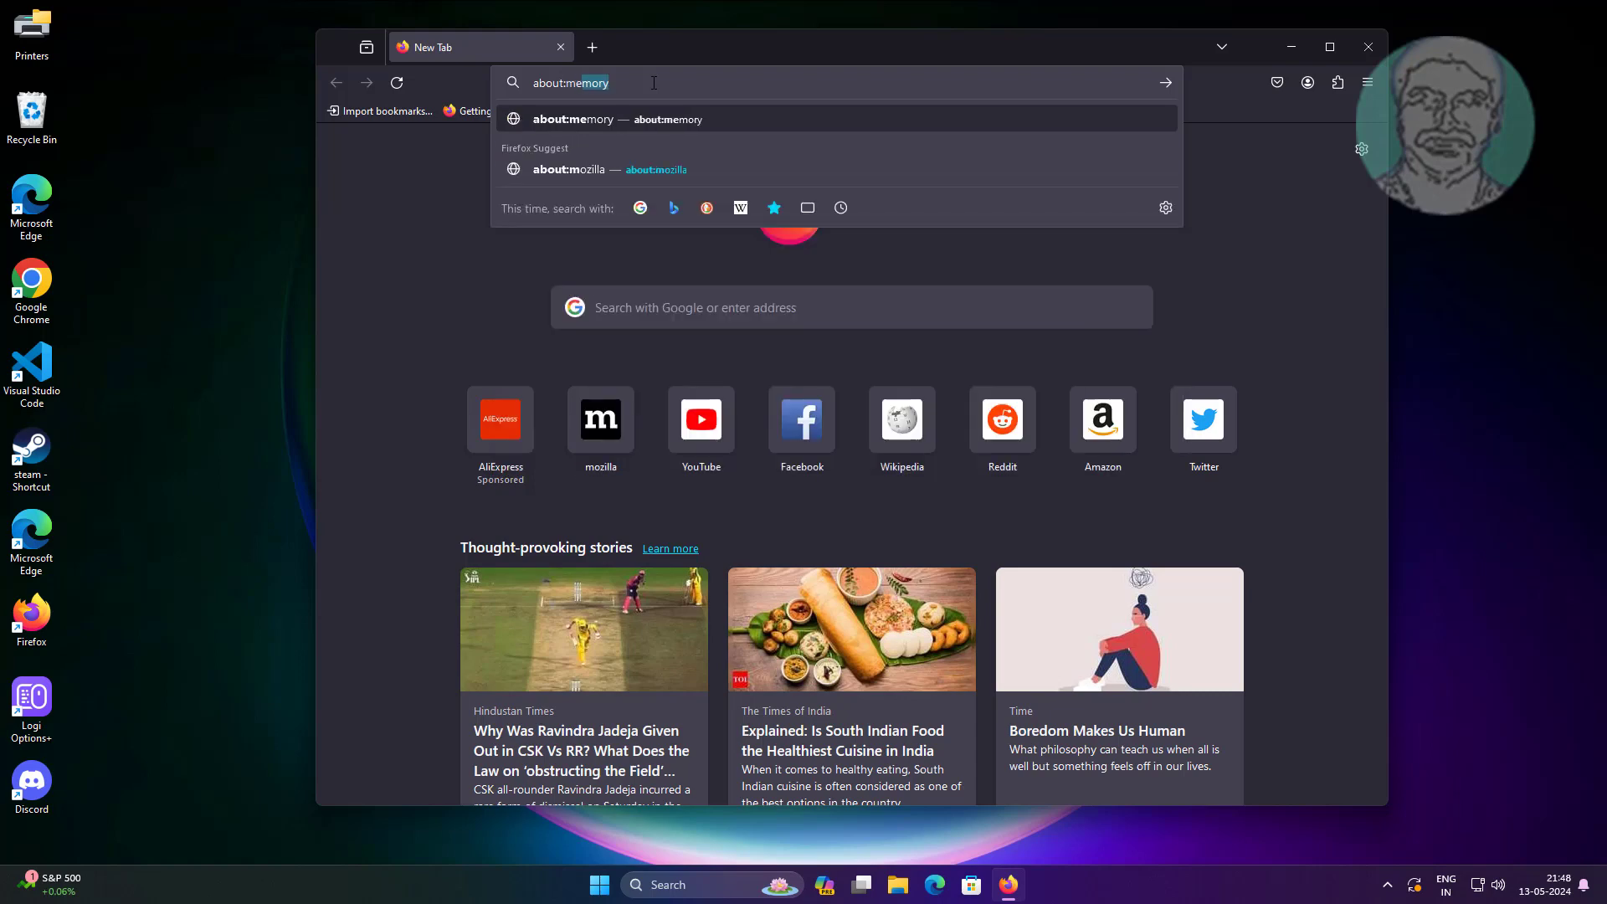
key("Enter")
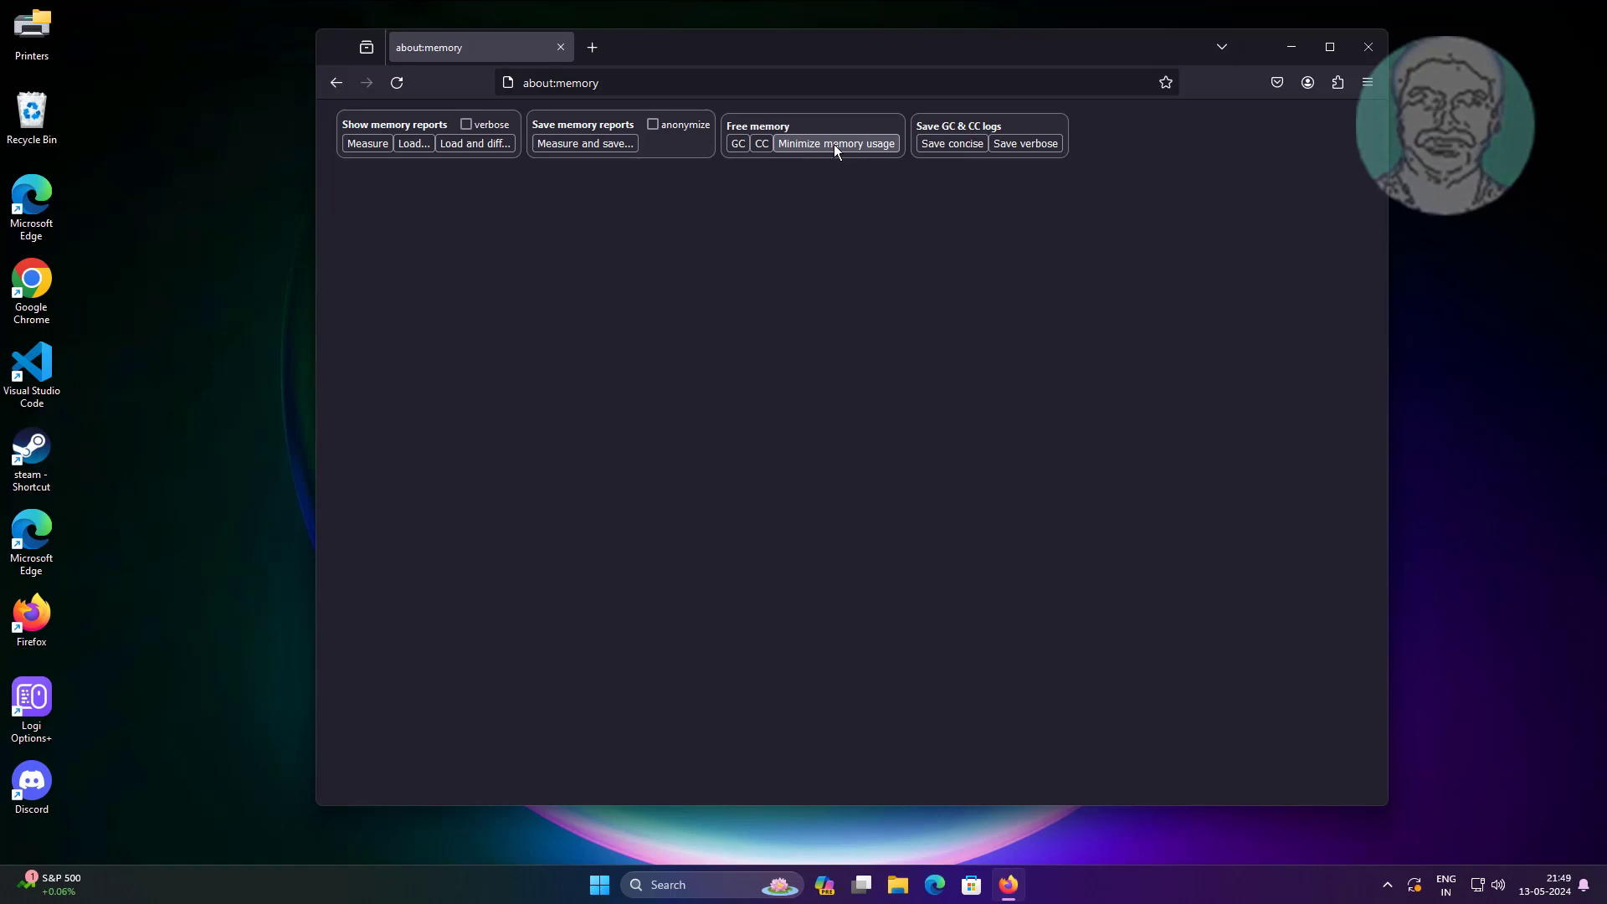
left_click(837, 144)
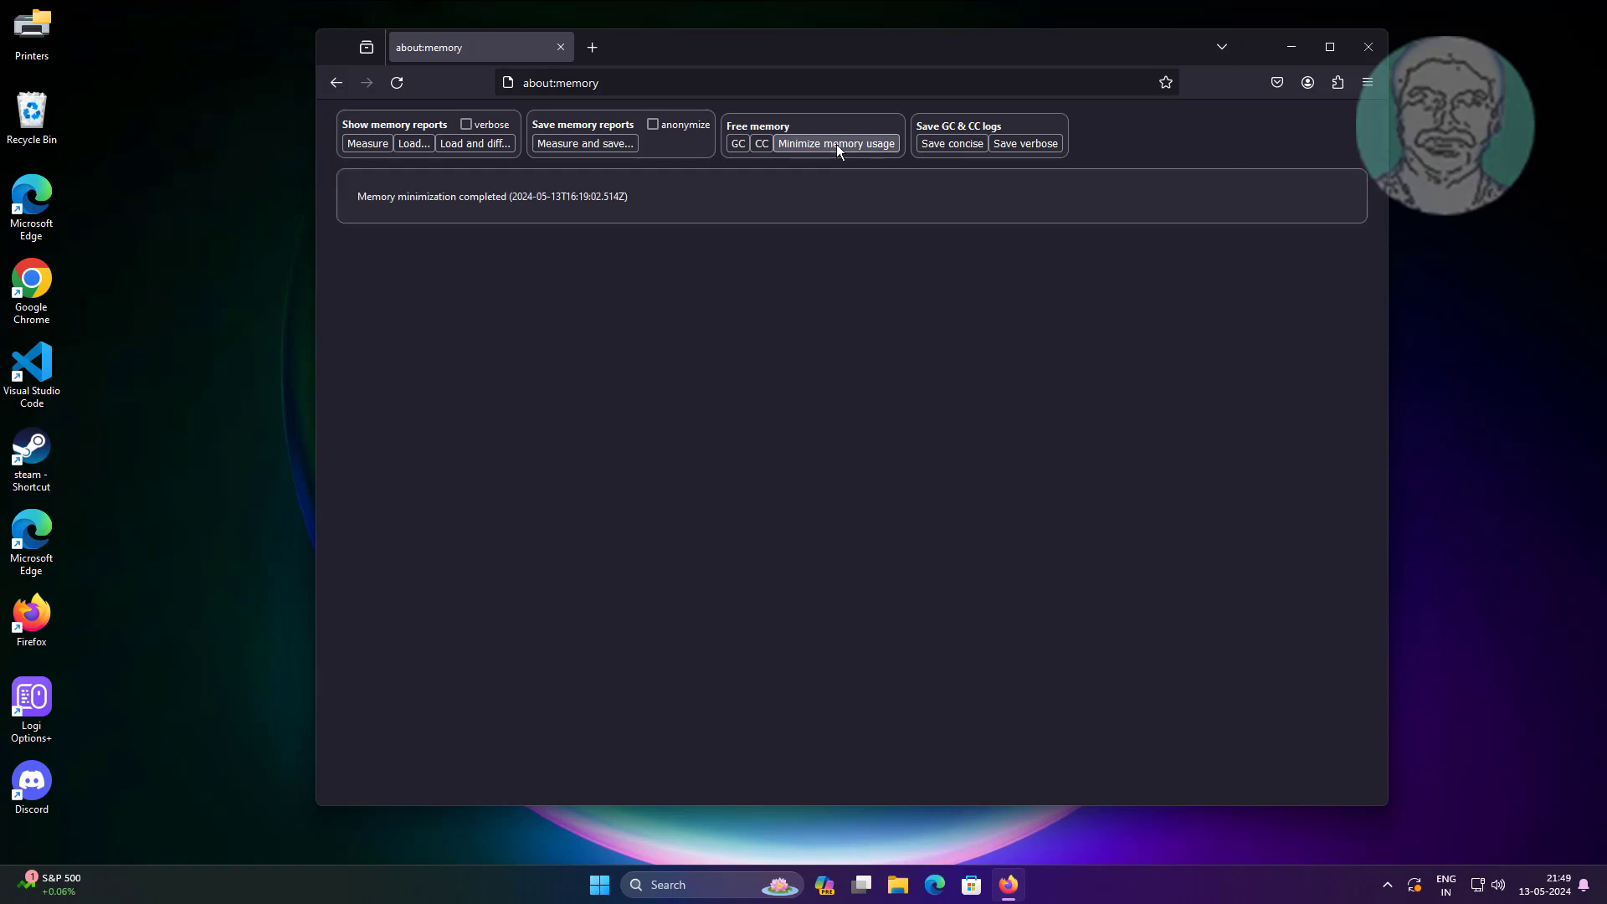
mouse_move(345, 187)
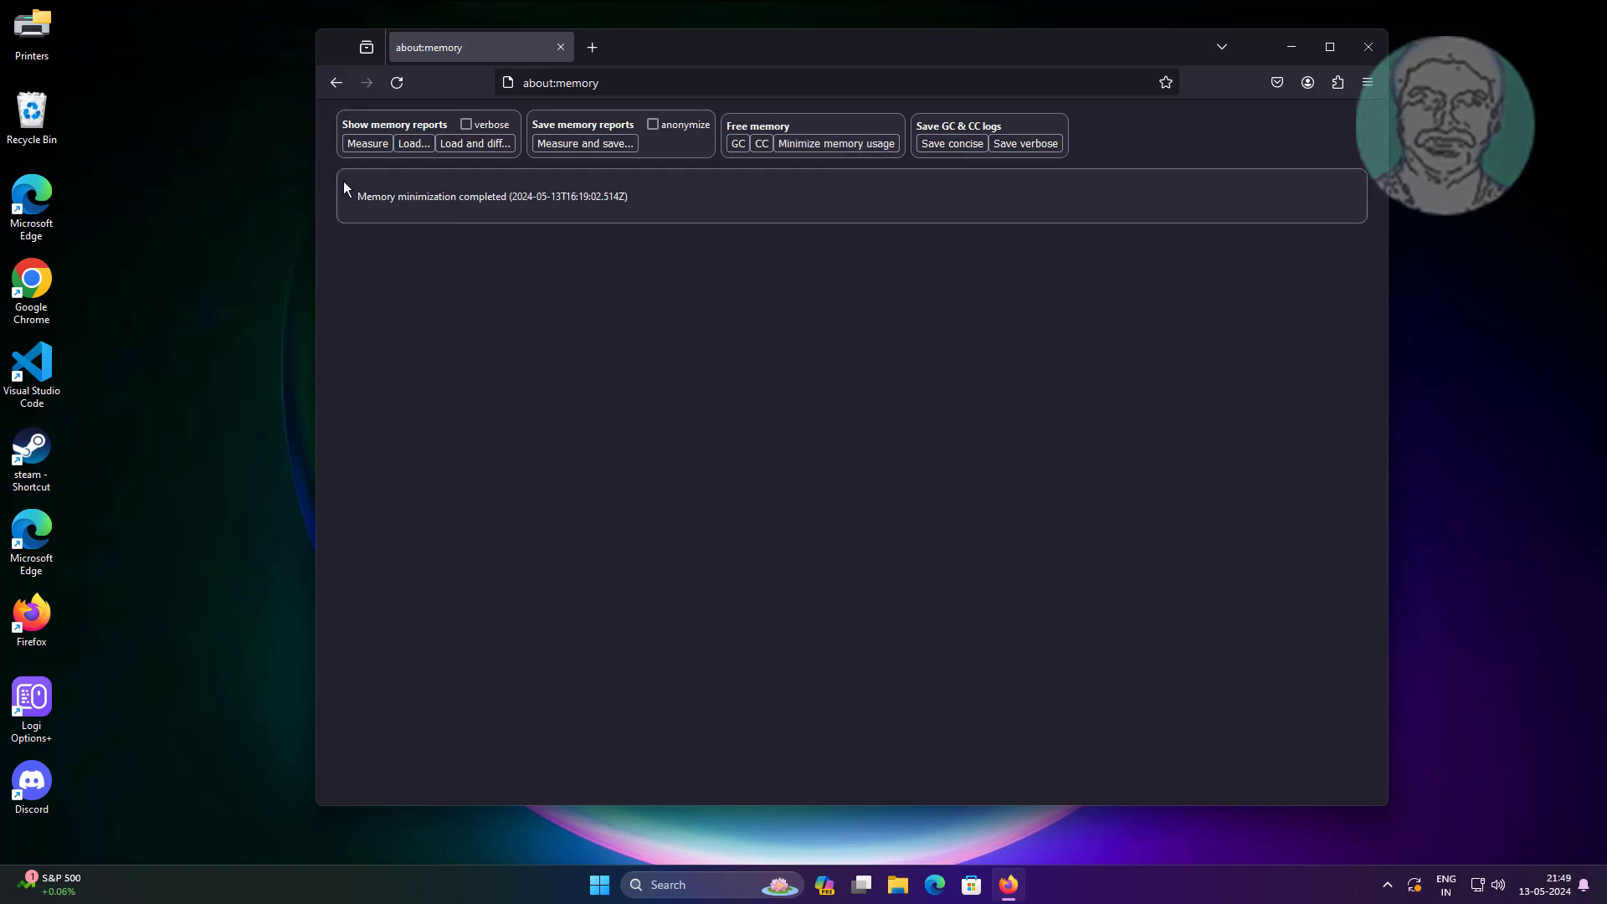
mouse_move(1376, 158)
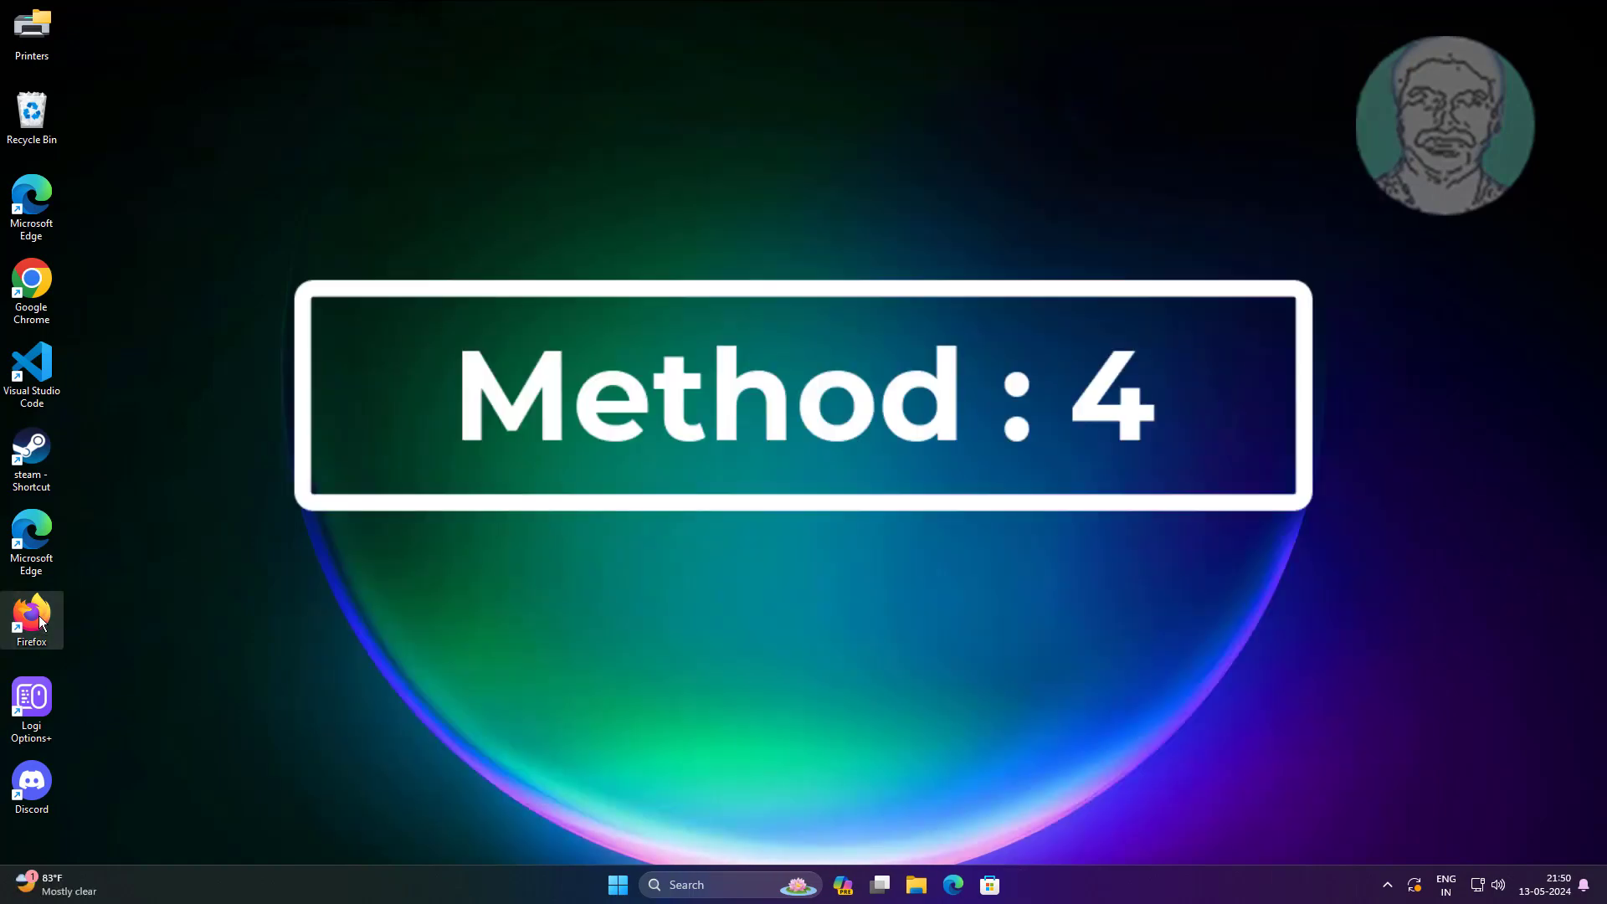
- Relaunch Firefox, dismiss the default-browser prompt and go to Settings from the main menu
double_click(31, 618)
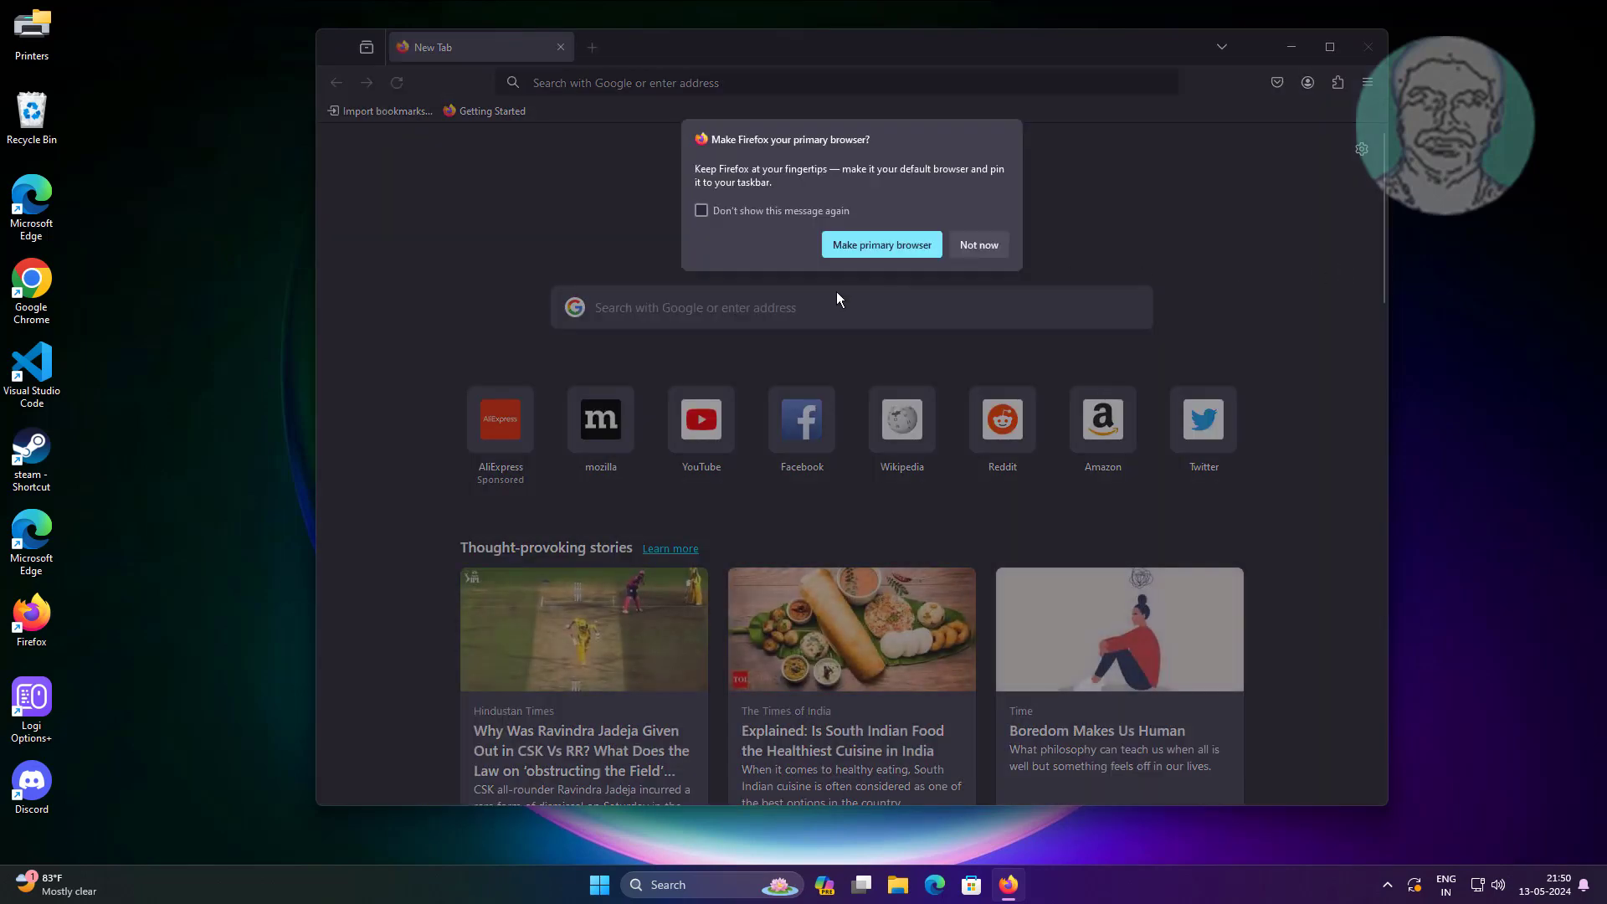
left_click(977, 244)
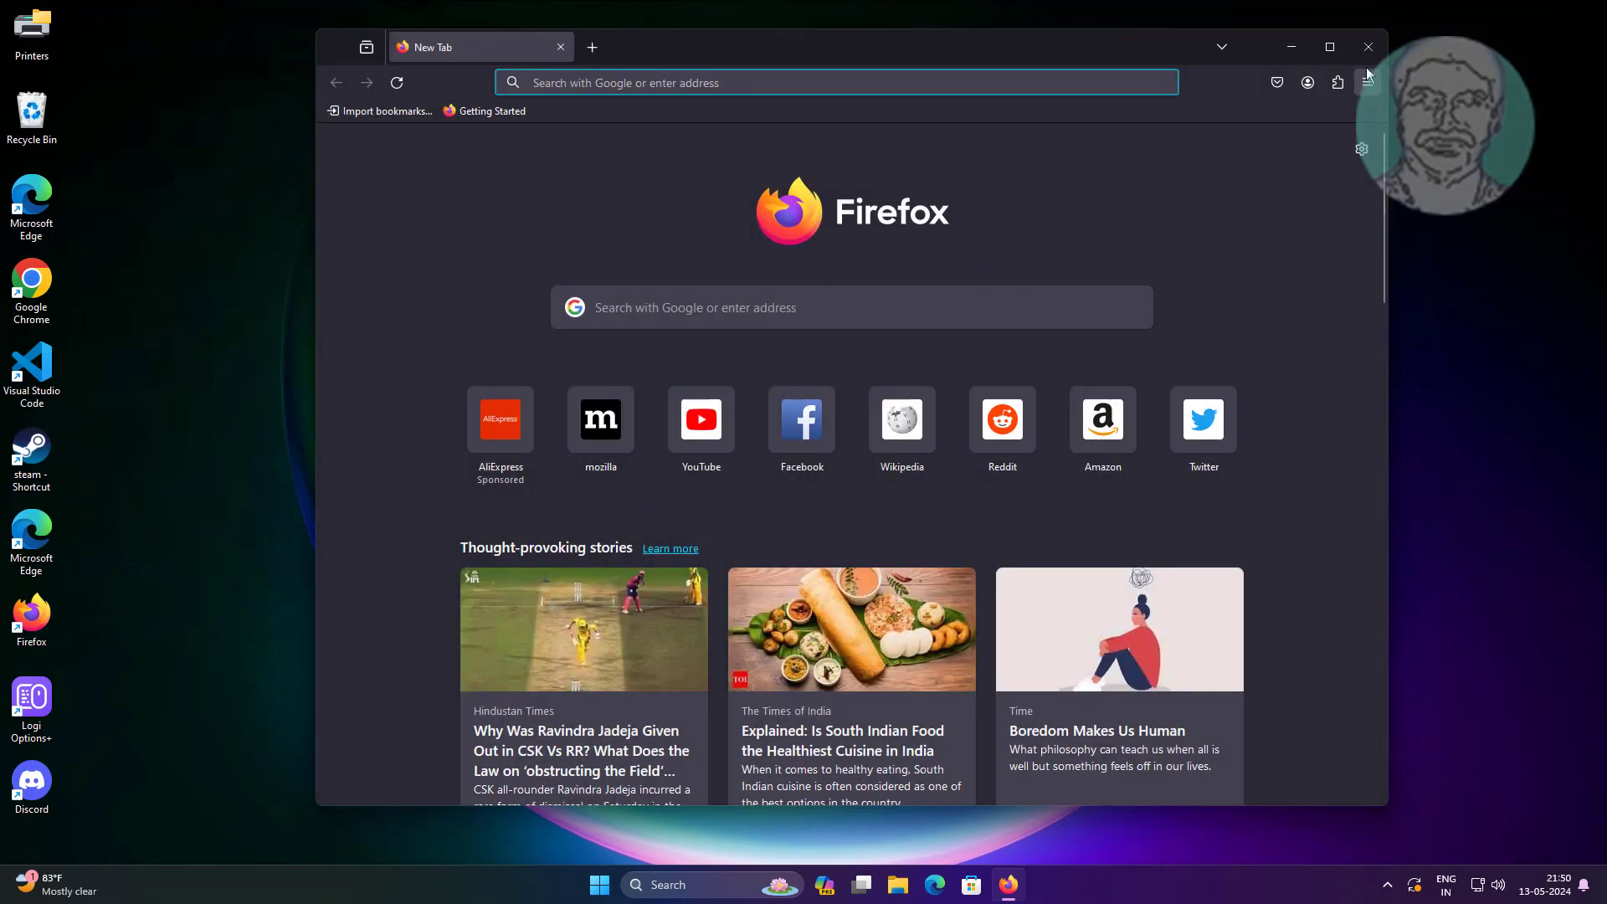
left_click(1368, 82)
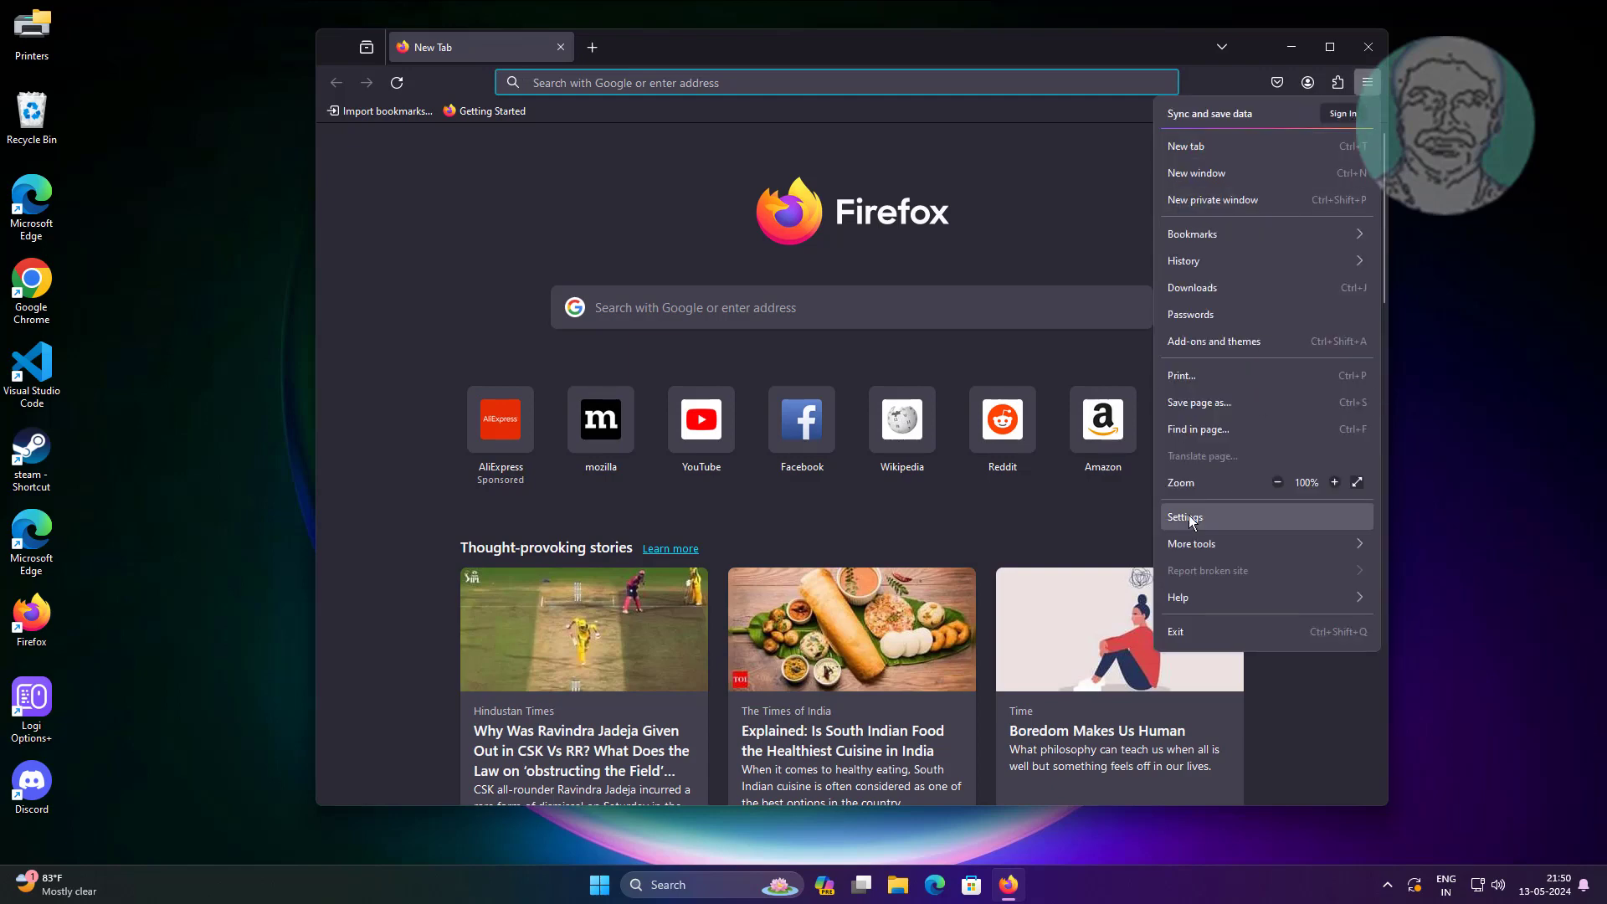
left_click(1185, 516)
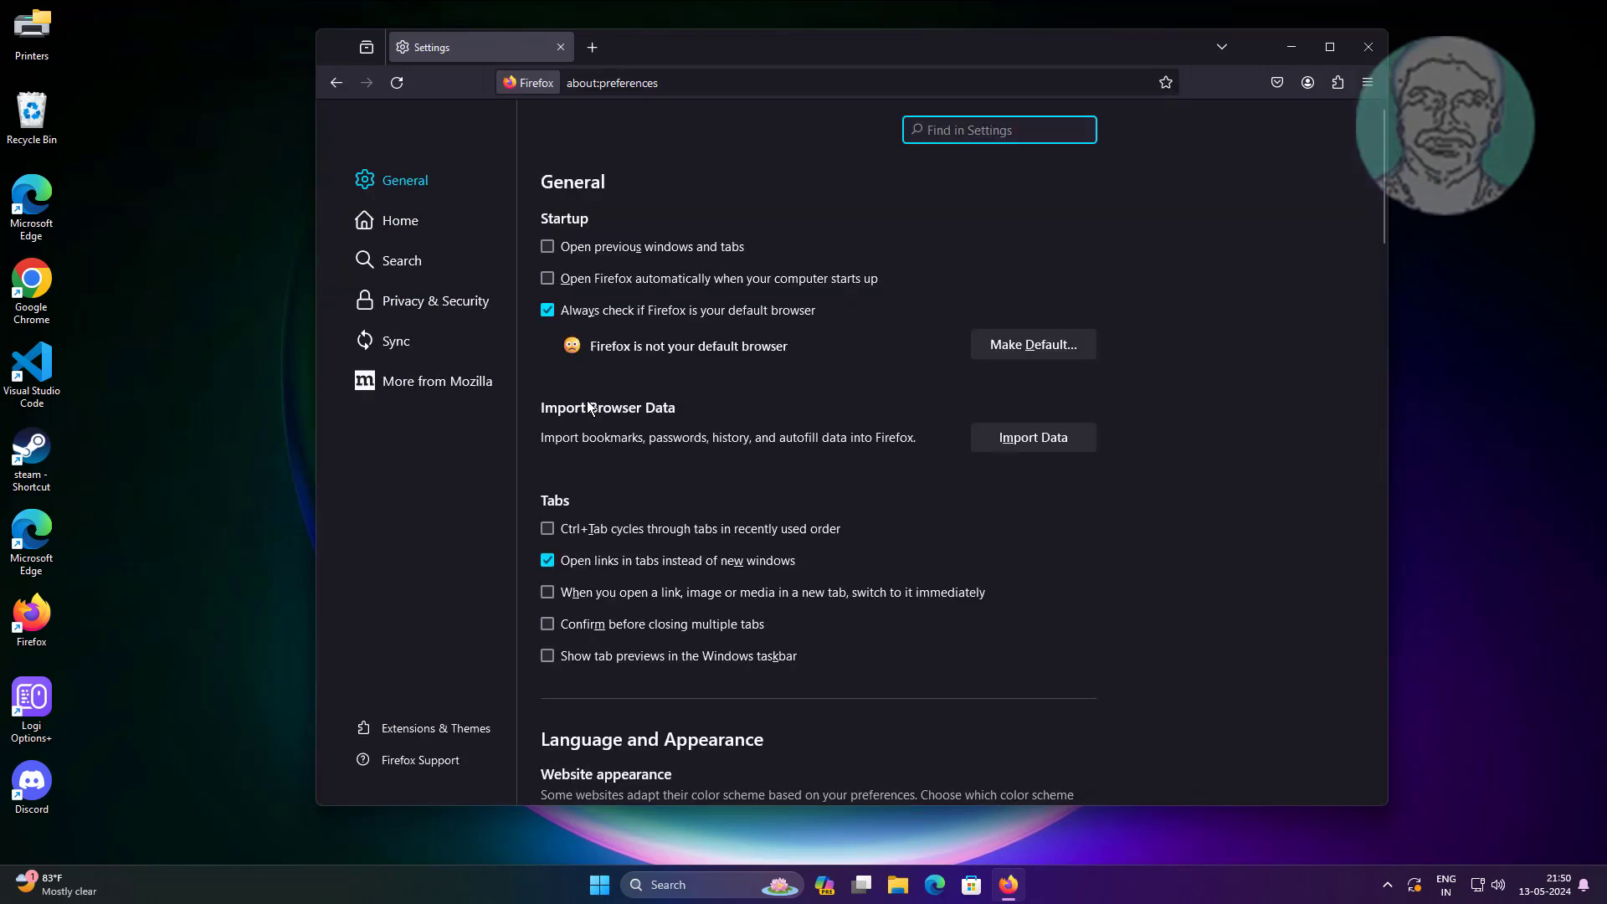
- Under Performance, uncheck 'Use recommended performance settings', leaving hardware acceleration enabled
scroll("down", 3)
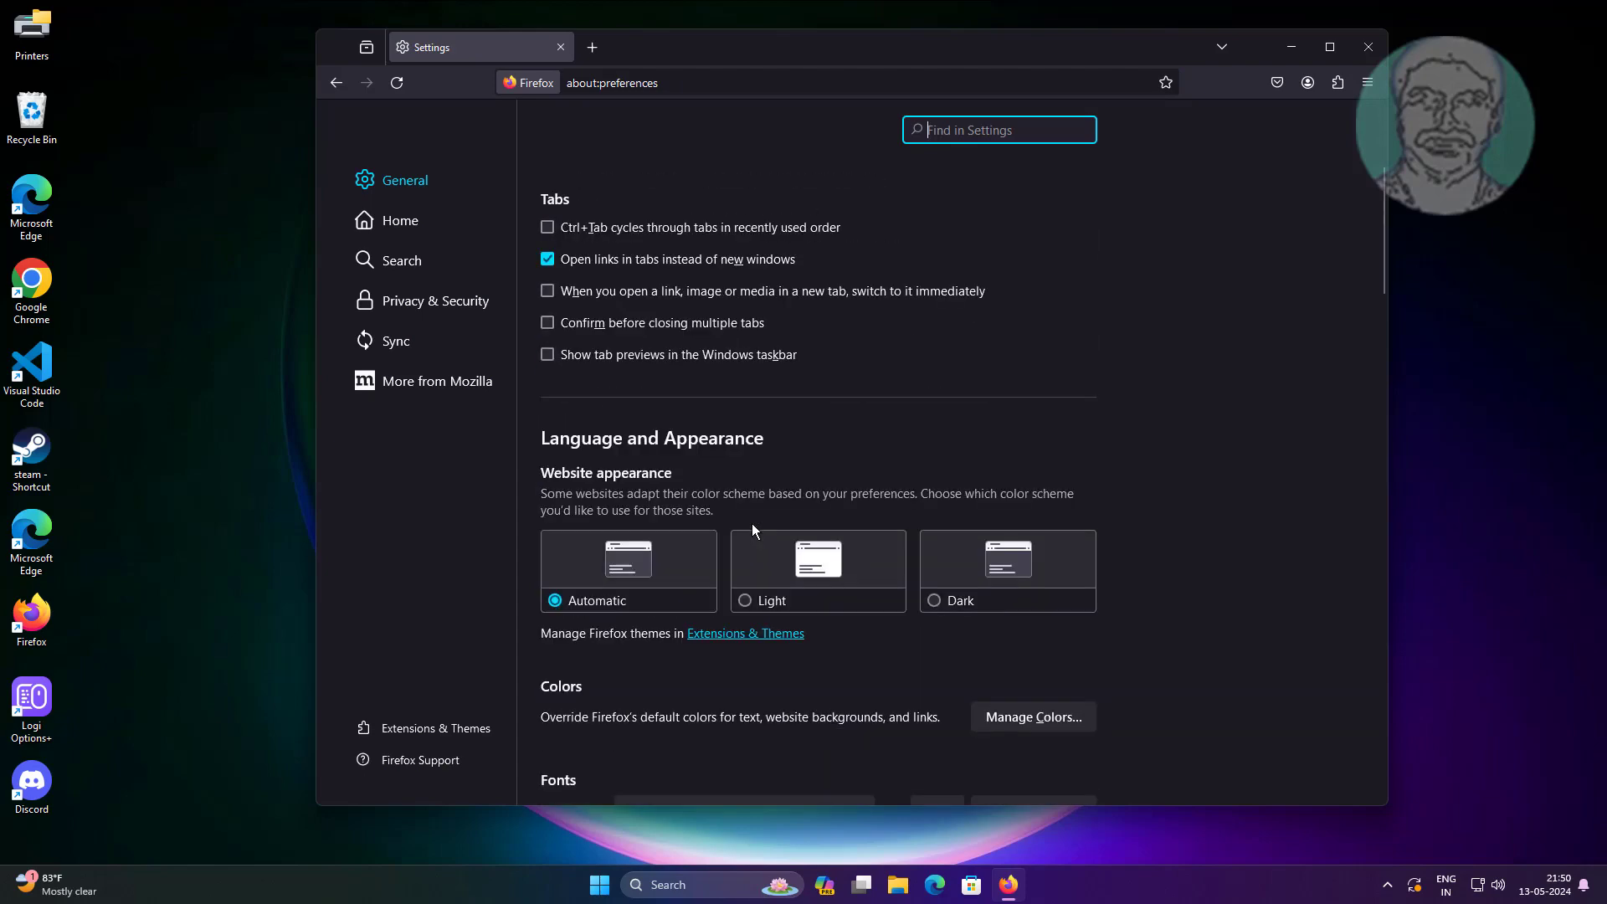
scroll("down", 3)
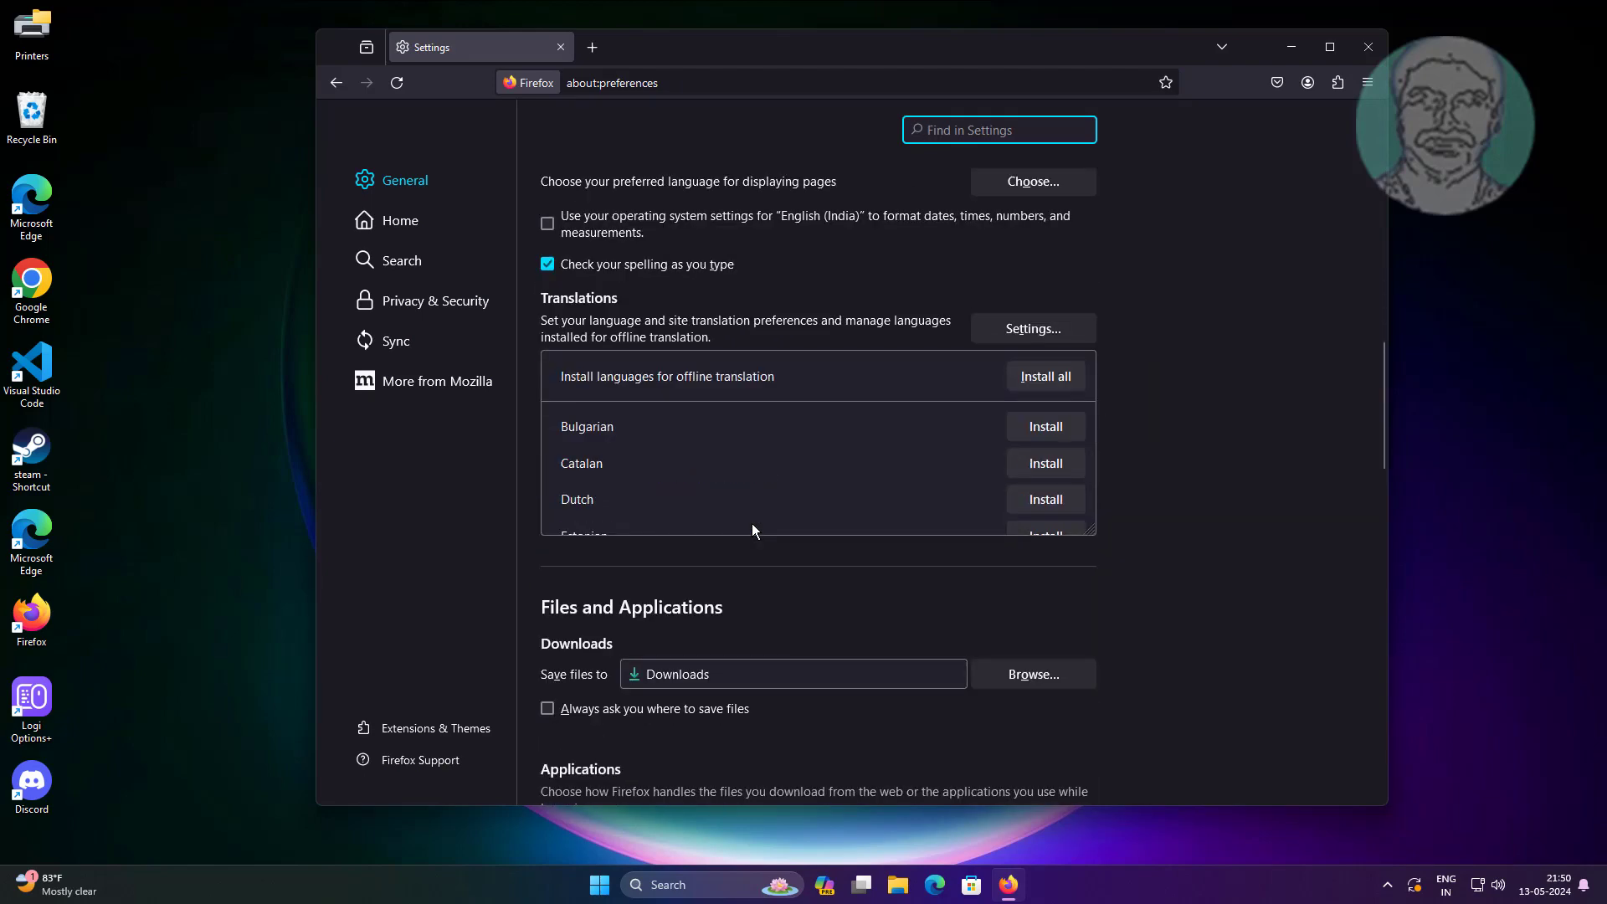
scroll("down", 3)
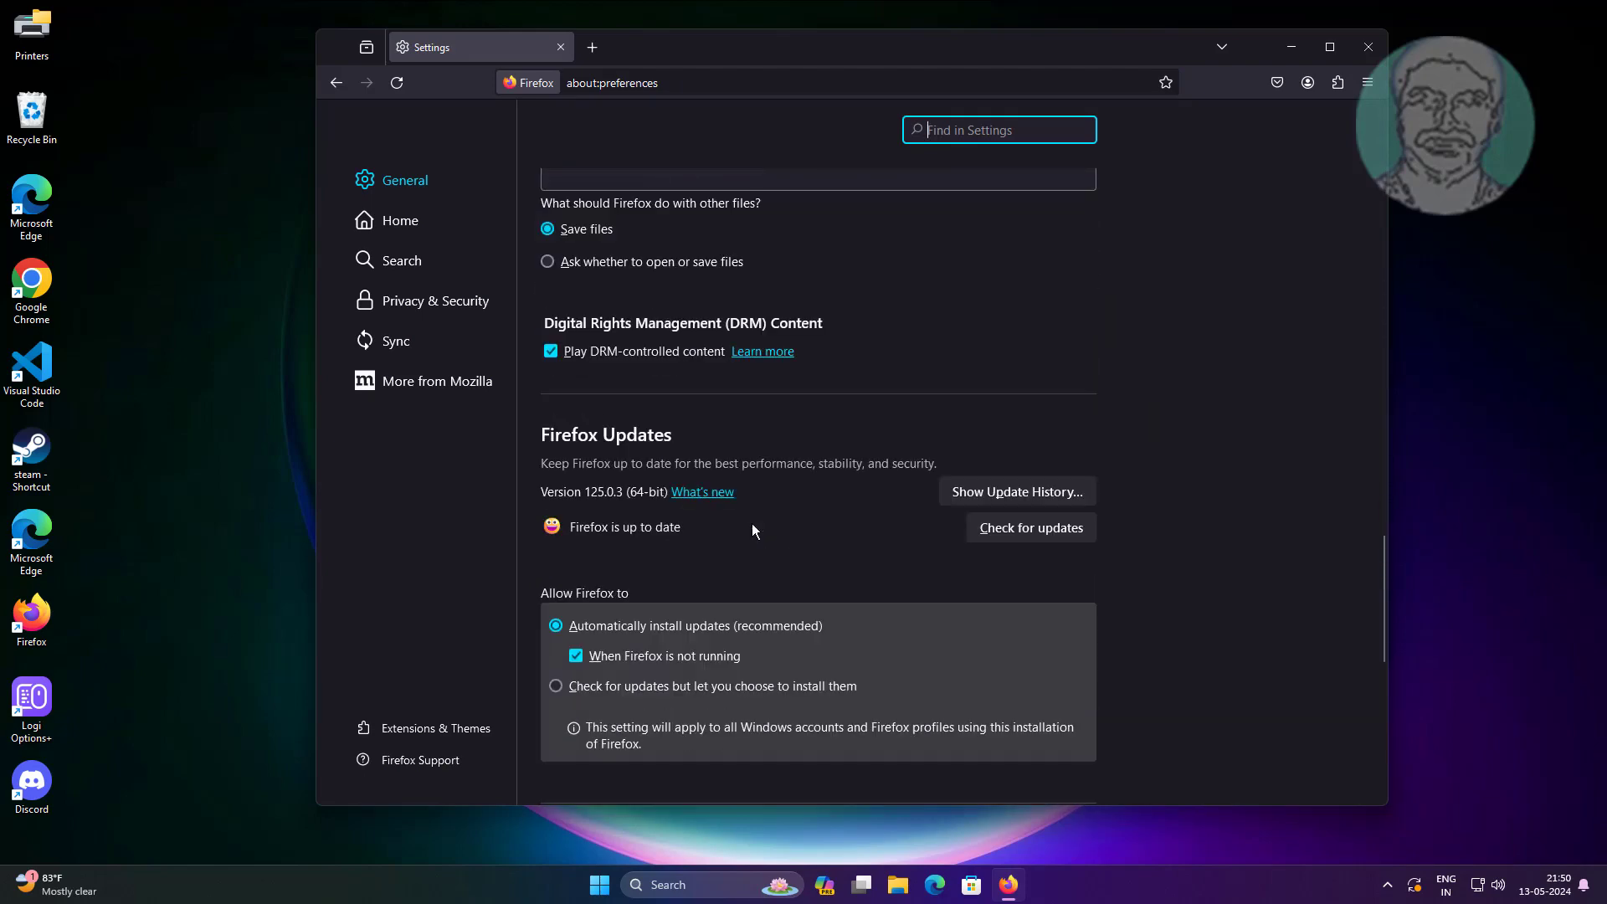
scroll("down", 3)
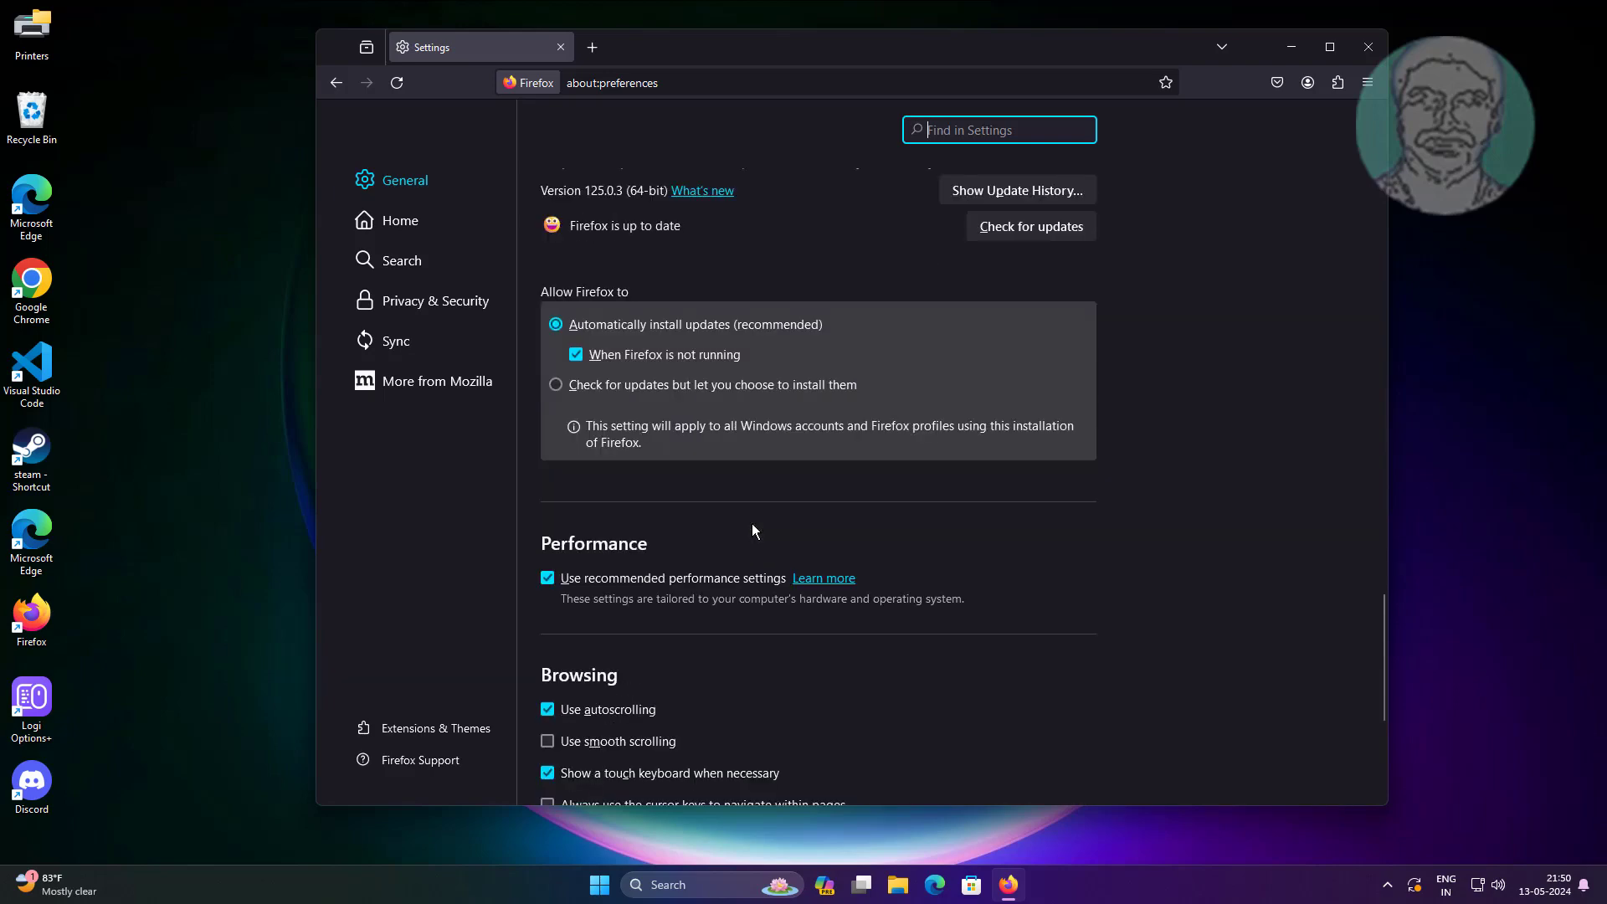
left_click(546, 577)
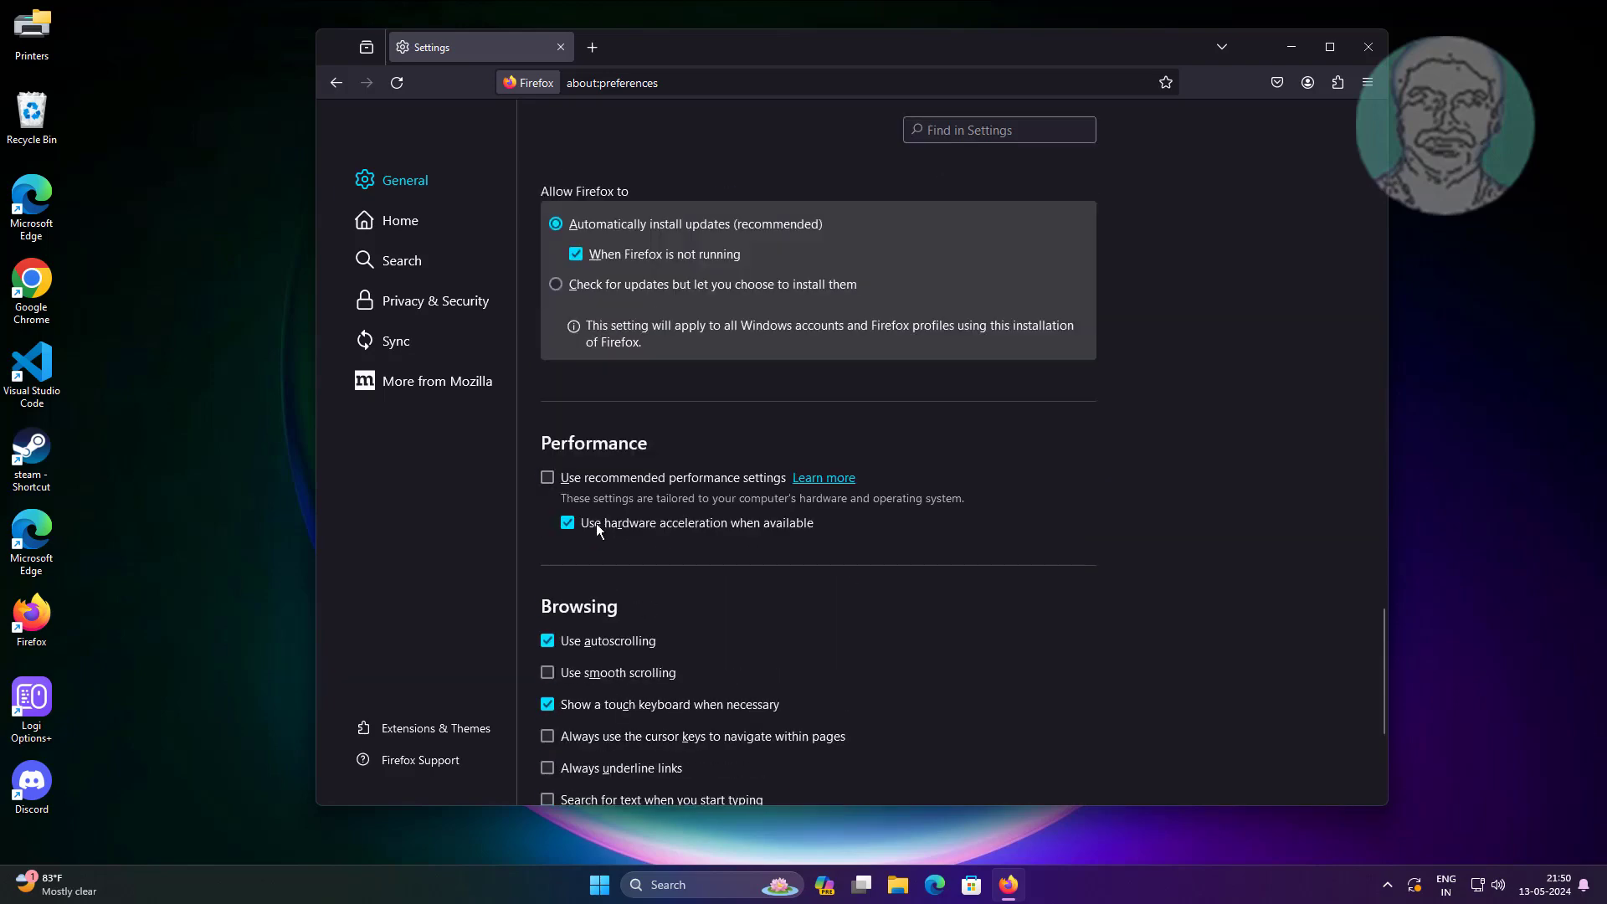
mouse_move(798, 542)
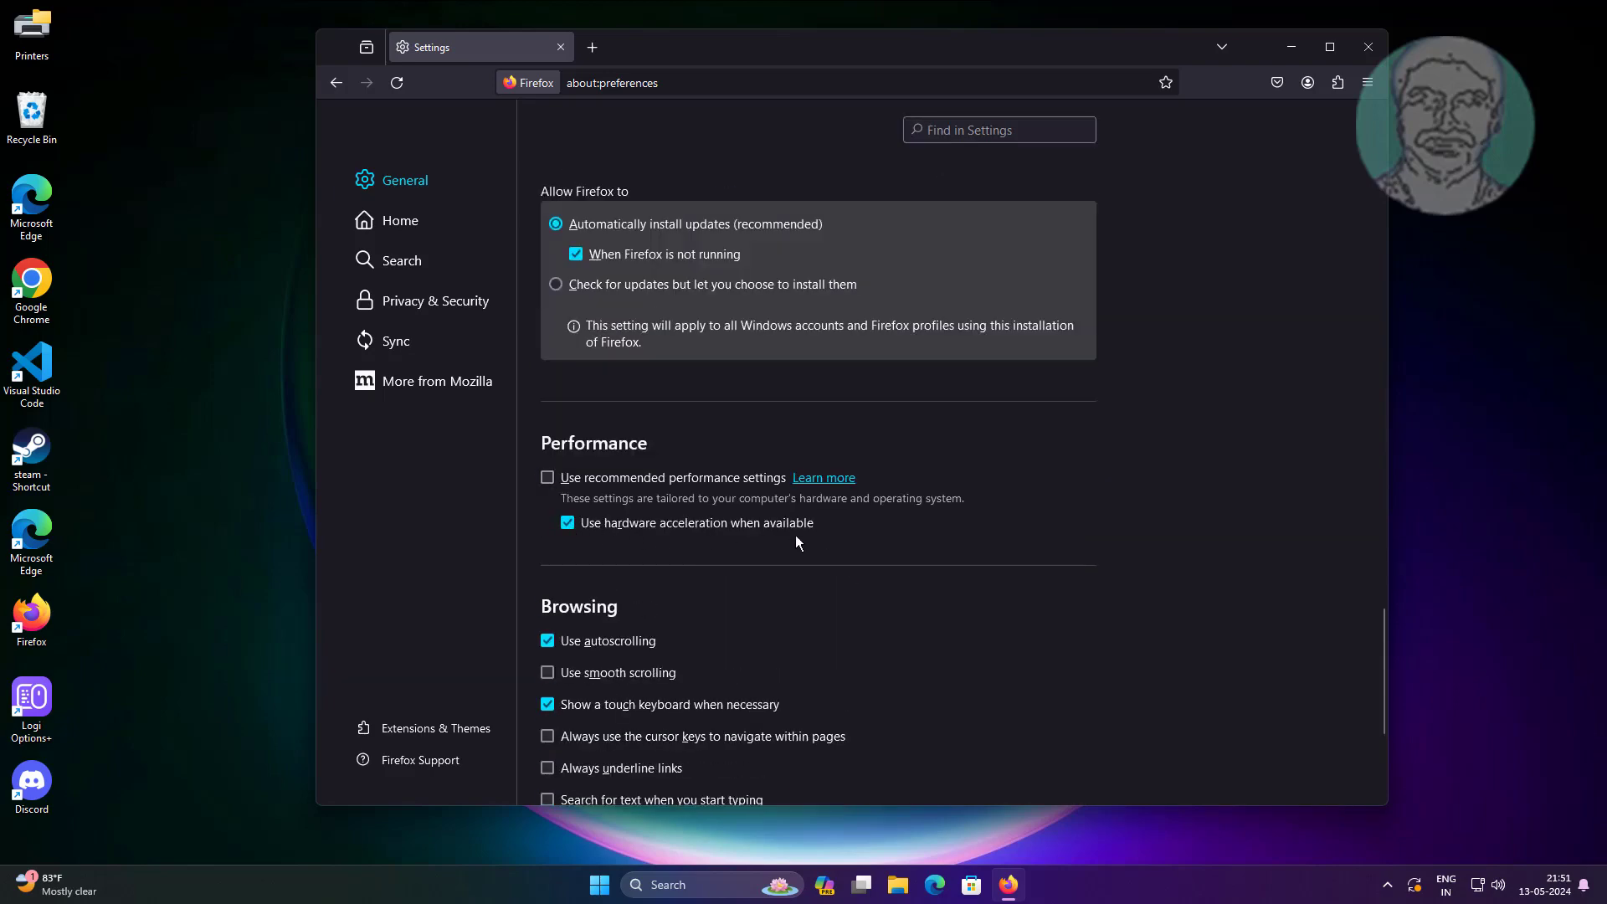
mouse_move(893, 532)
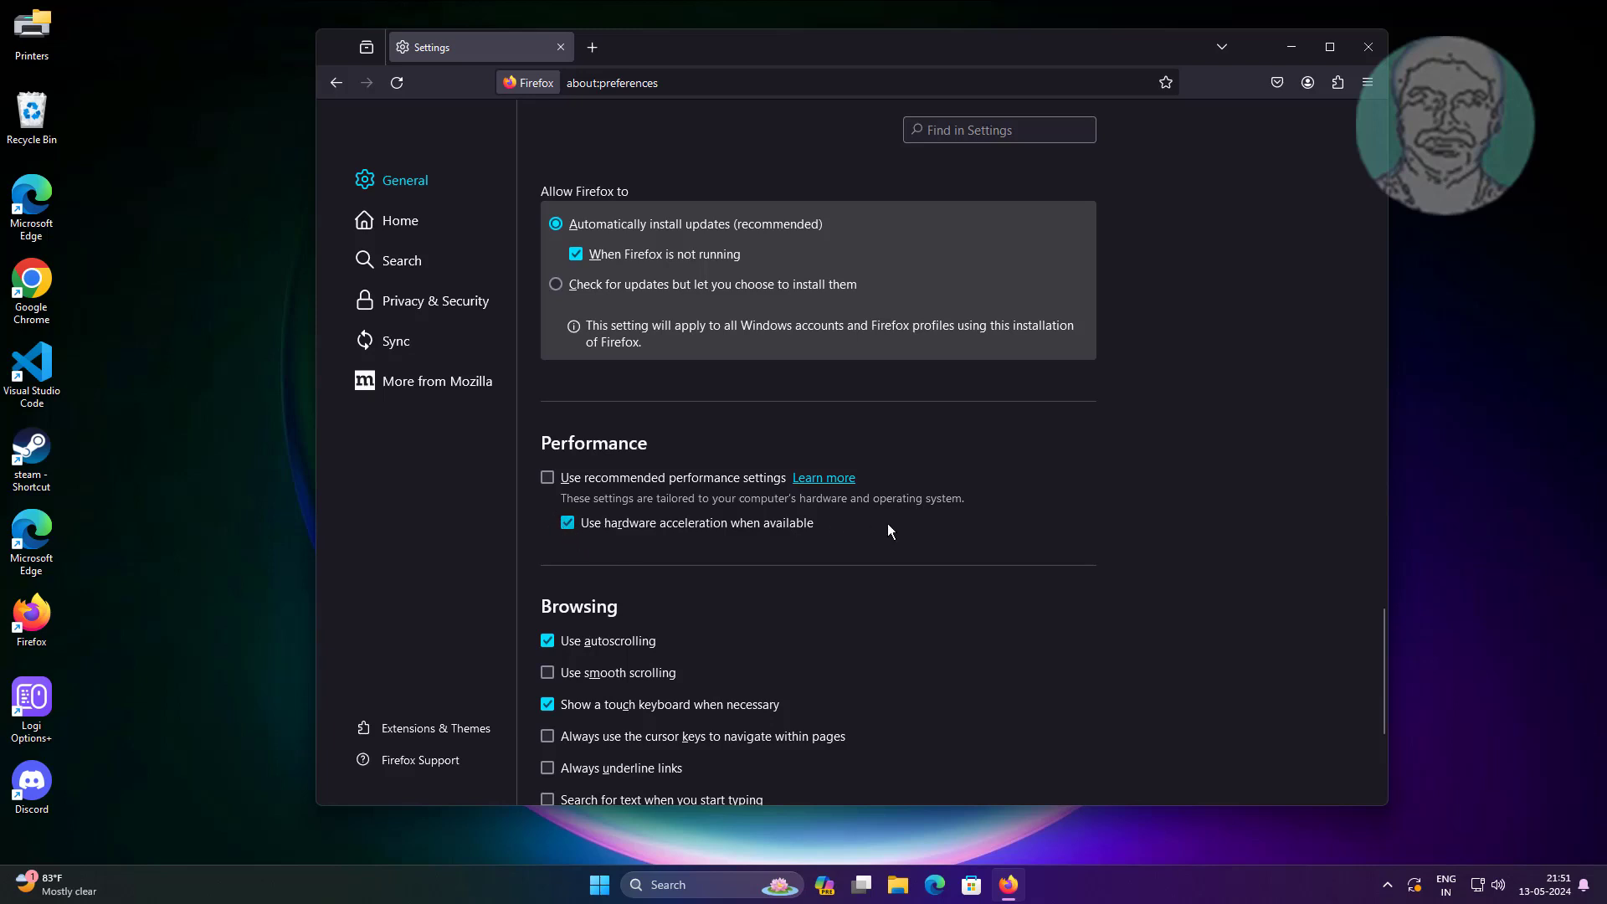